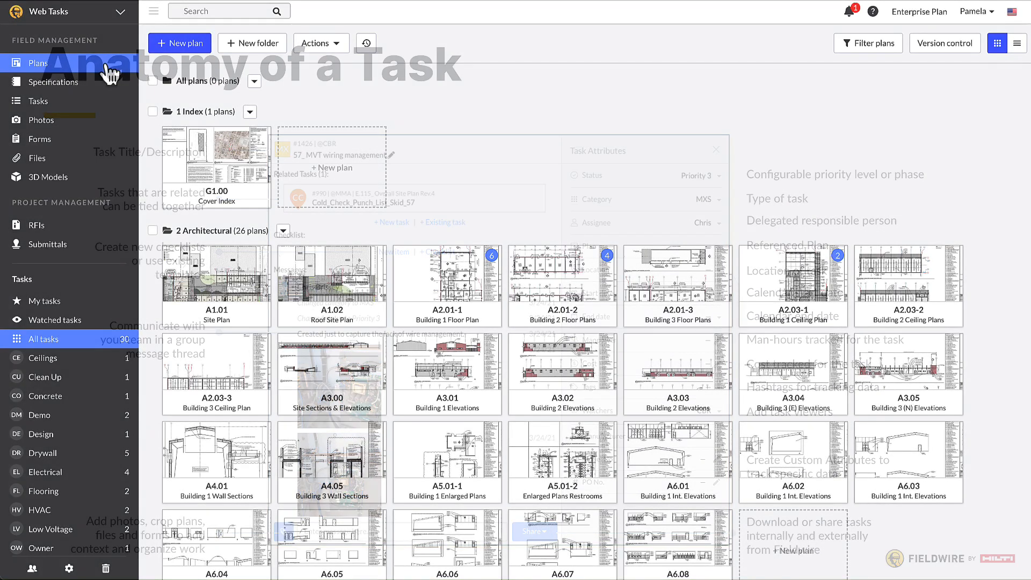
- Pin a task titled 'Incorrect door hardware installed' in the lower rooms of plan A2.01-1
click(37, 63)
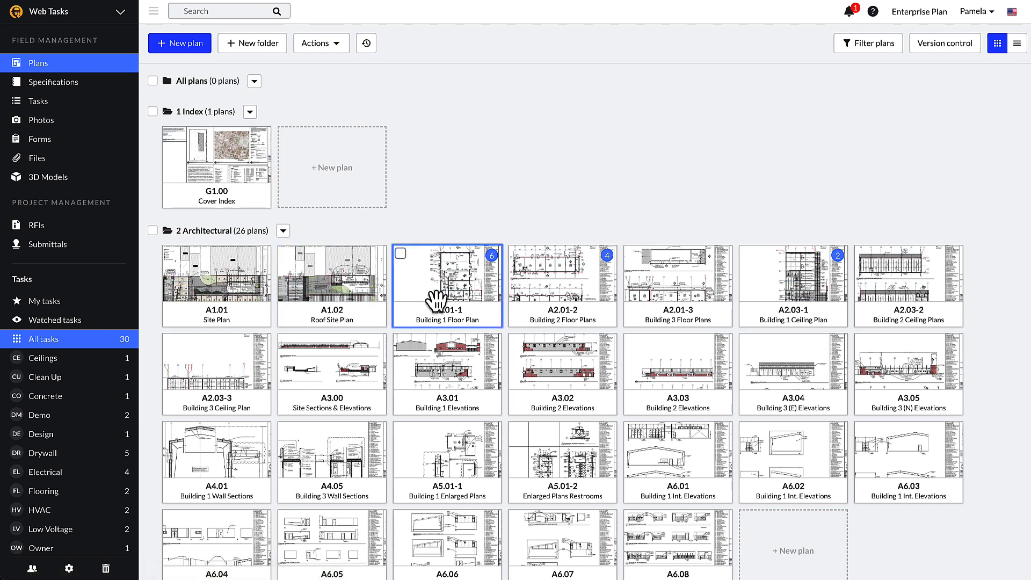
double_click(446, 276)
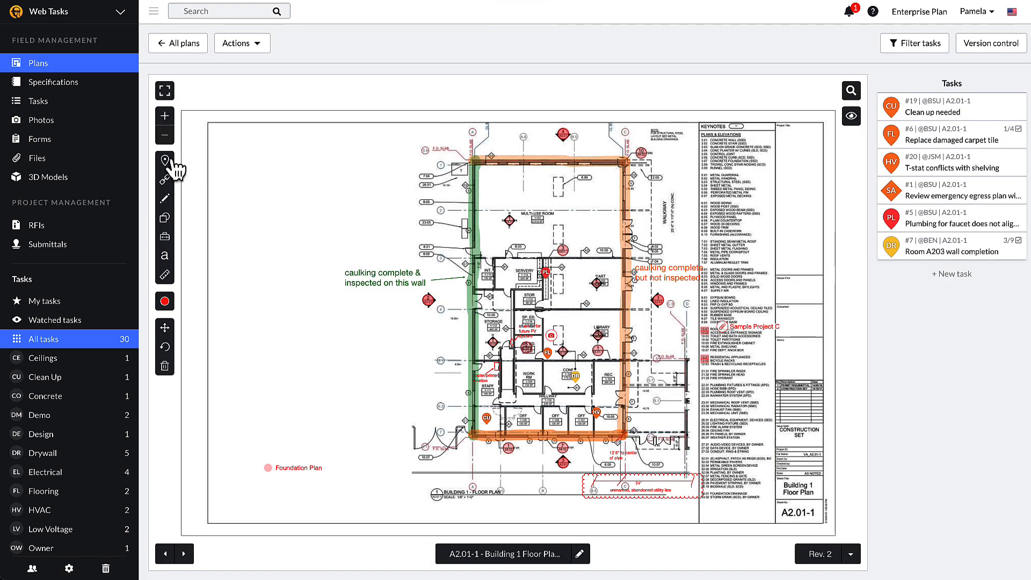
click(164, 160)
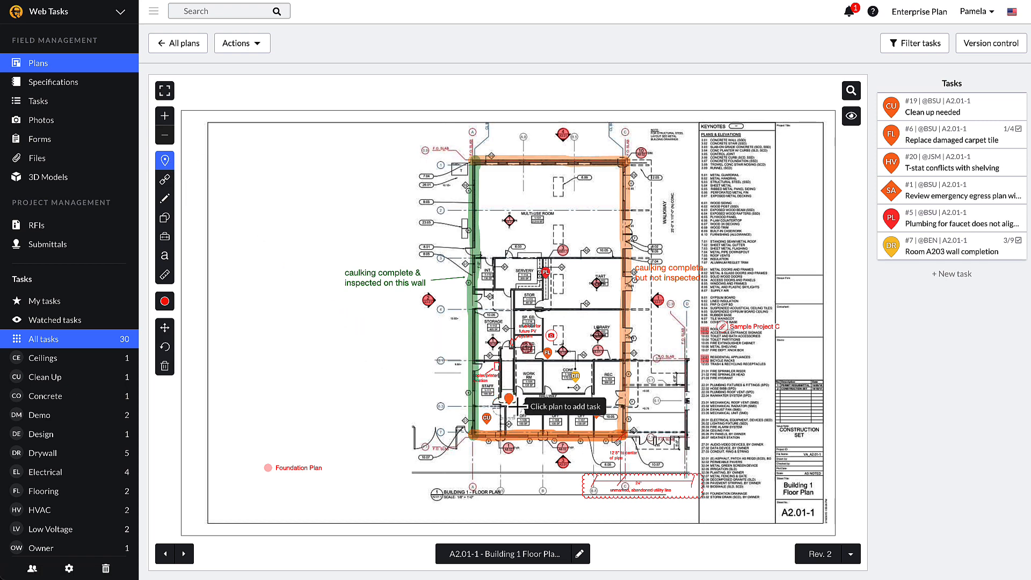
click(507, 401)
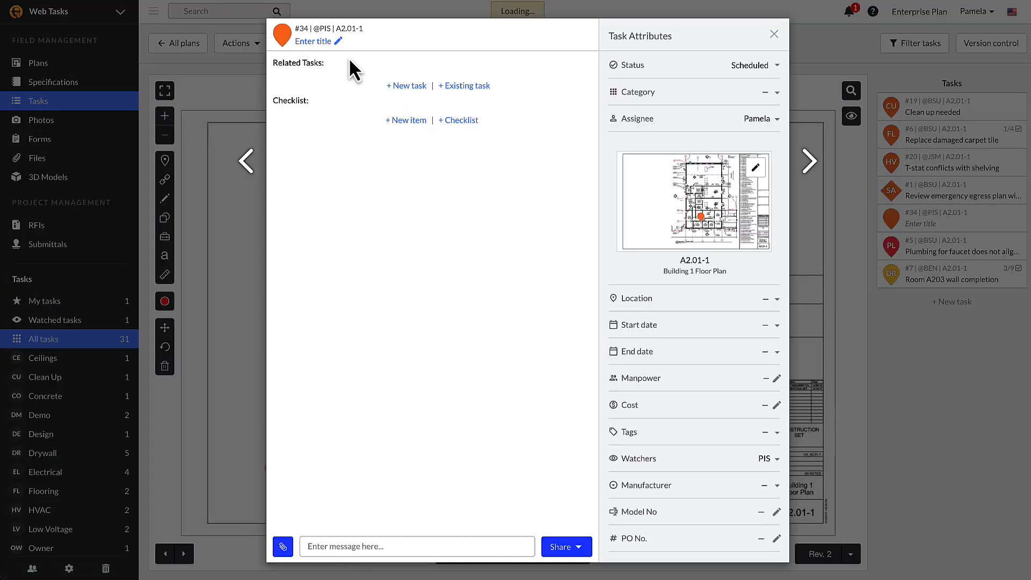
text(Incorrect door hardware installed)
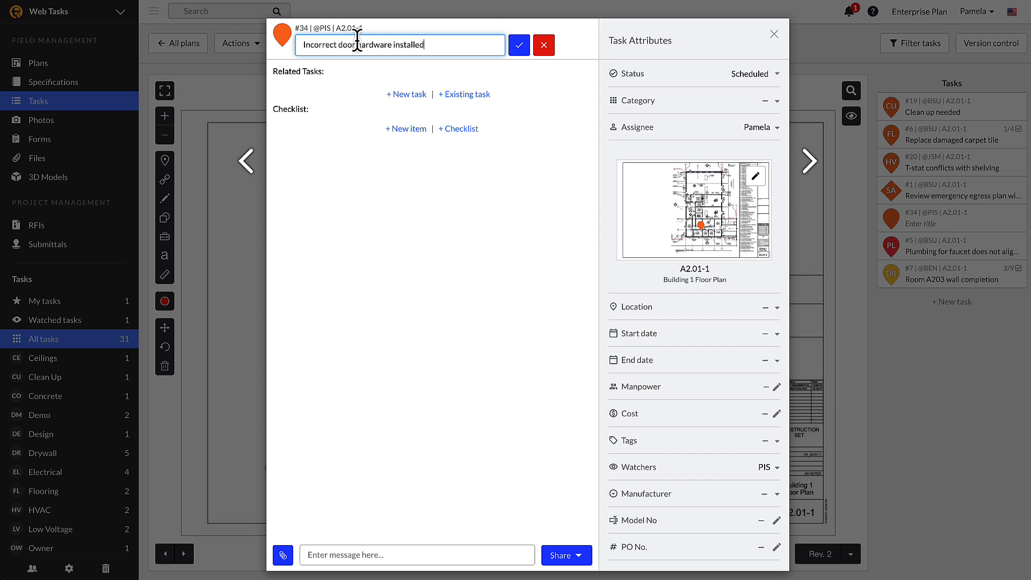
click(519, 44)
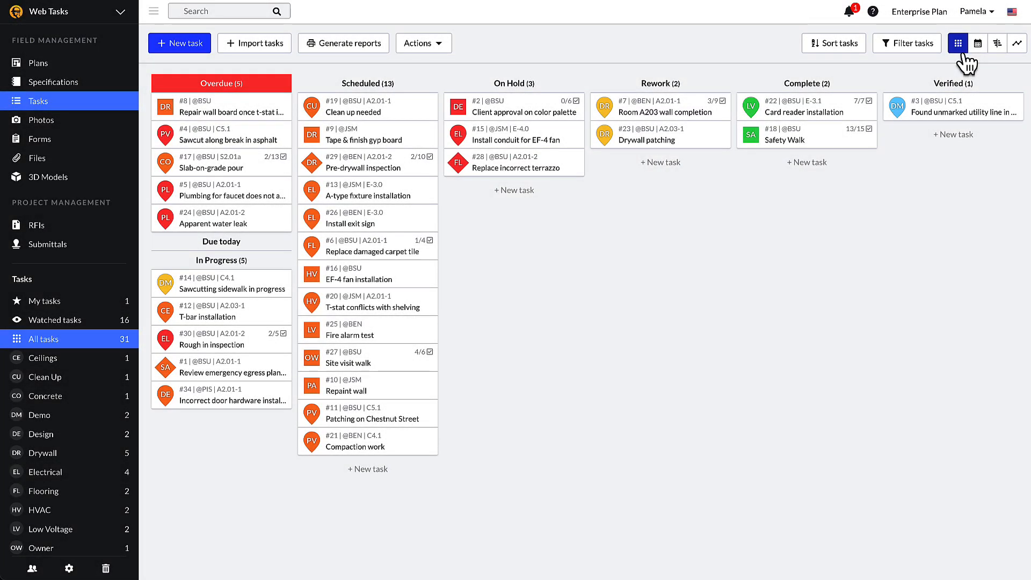
- Create a 'Concrete Pour' task from the Gantt view
click(997, 43)
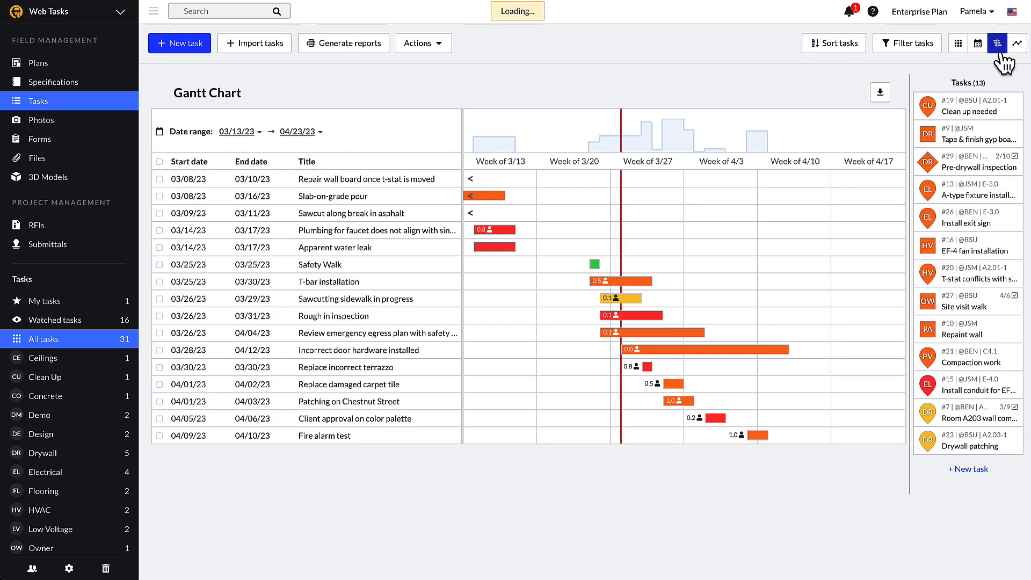
mouse_move(206, 61)
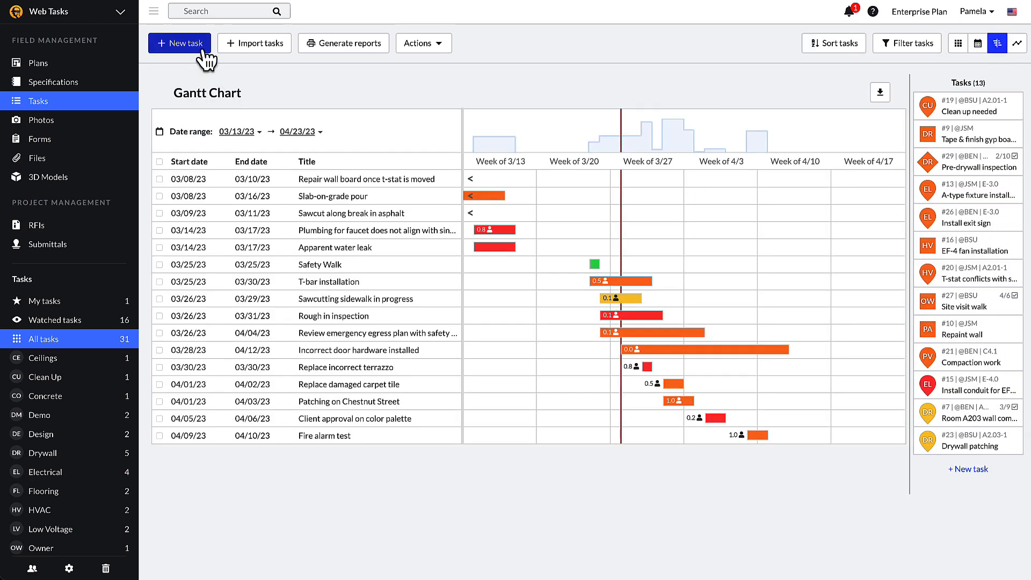
click(180, 44)
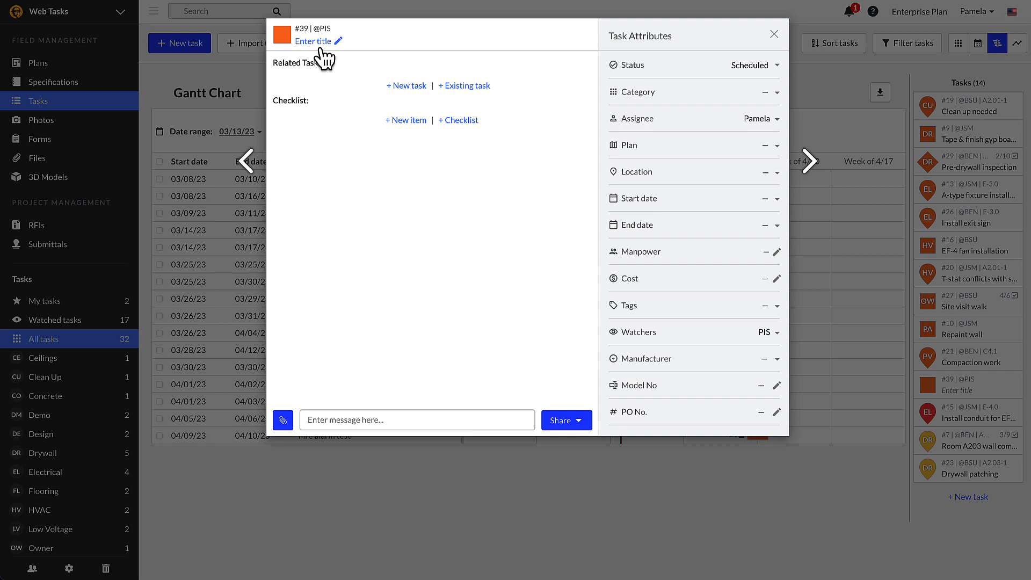
text(Concrete P)
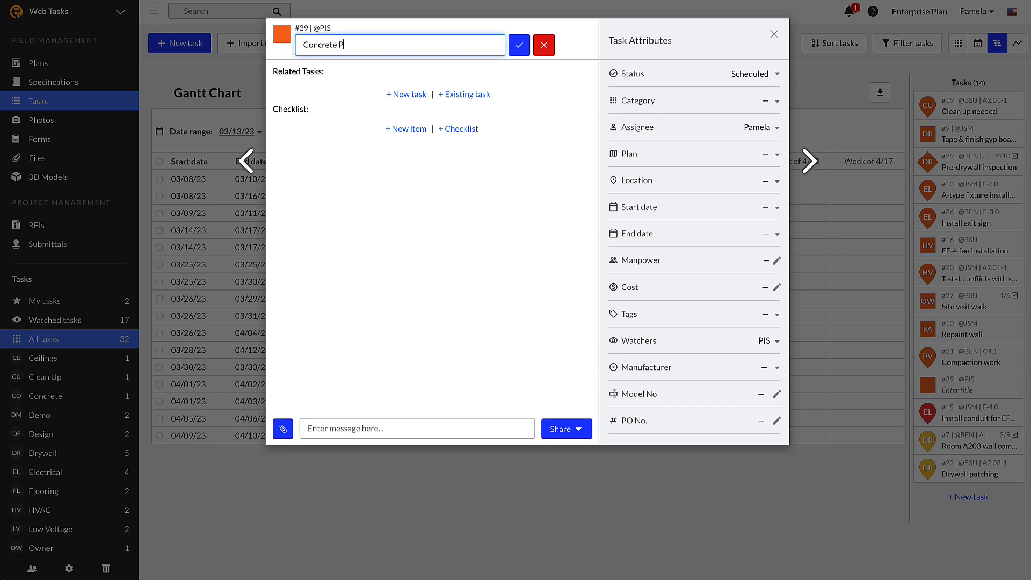
click(518, 45)
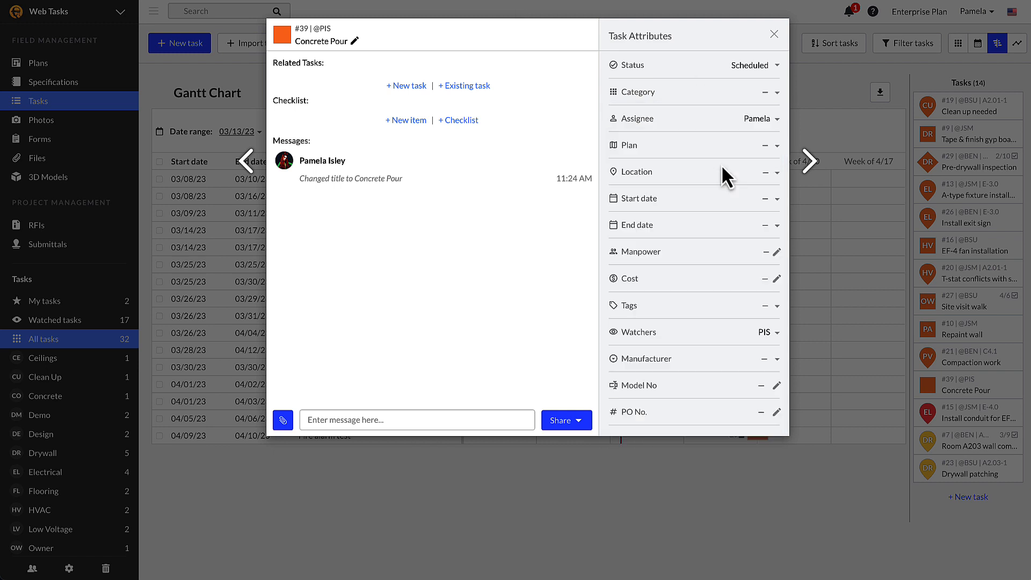
- Add related task 'Concrete Strength Results': category Concrete, start 3/2/23, PO No. 1234
click(774, 91)
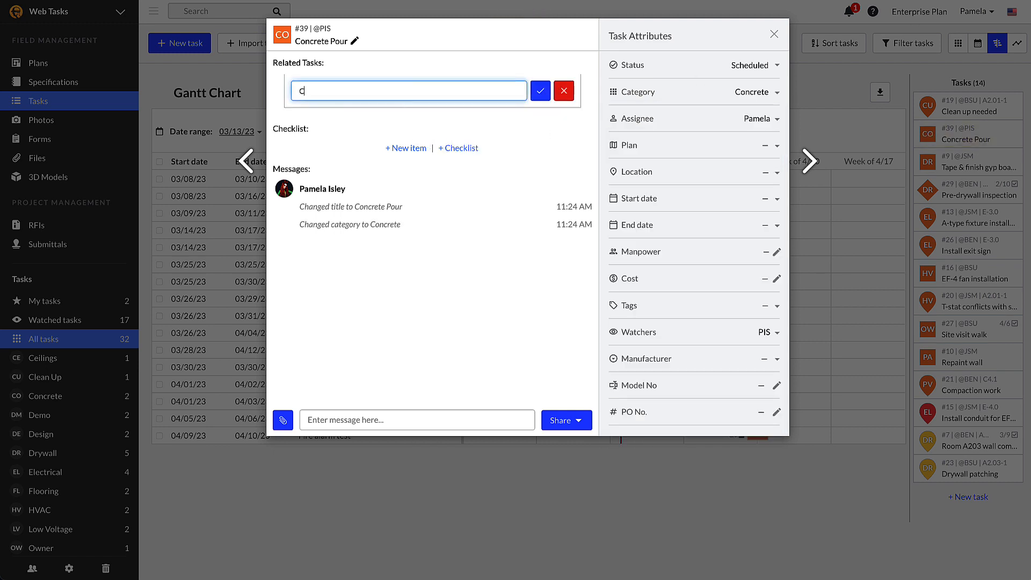
text(Concrete Strength Resu)
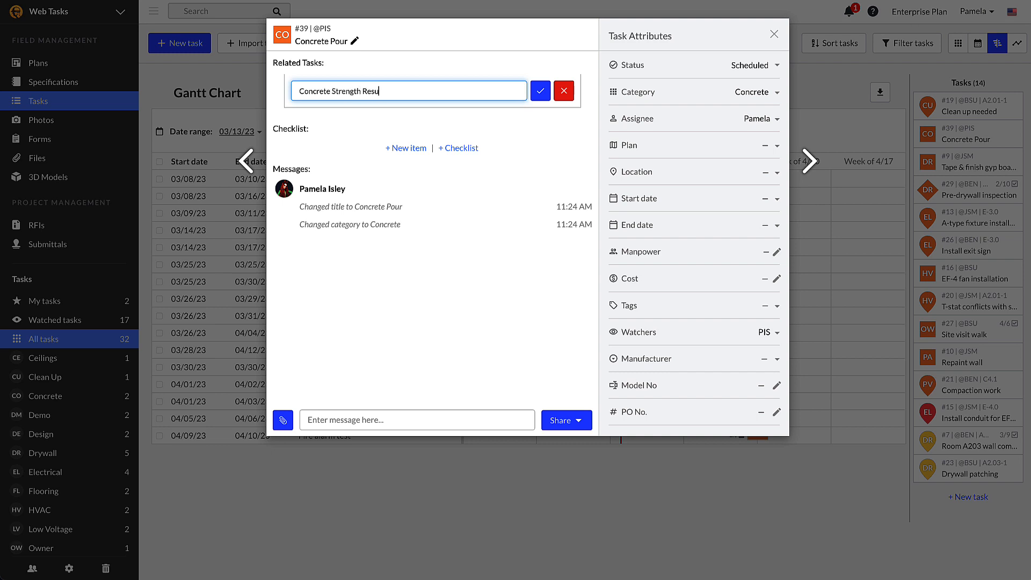
click(540, 90)
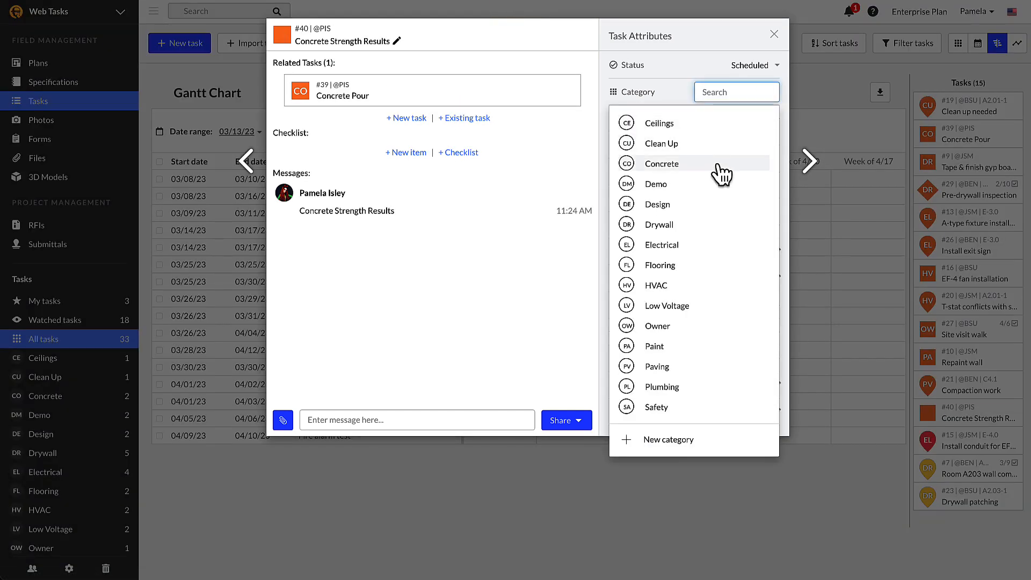
click(661, 163)
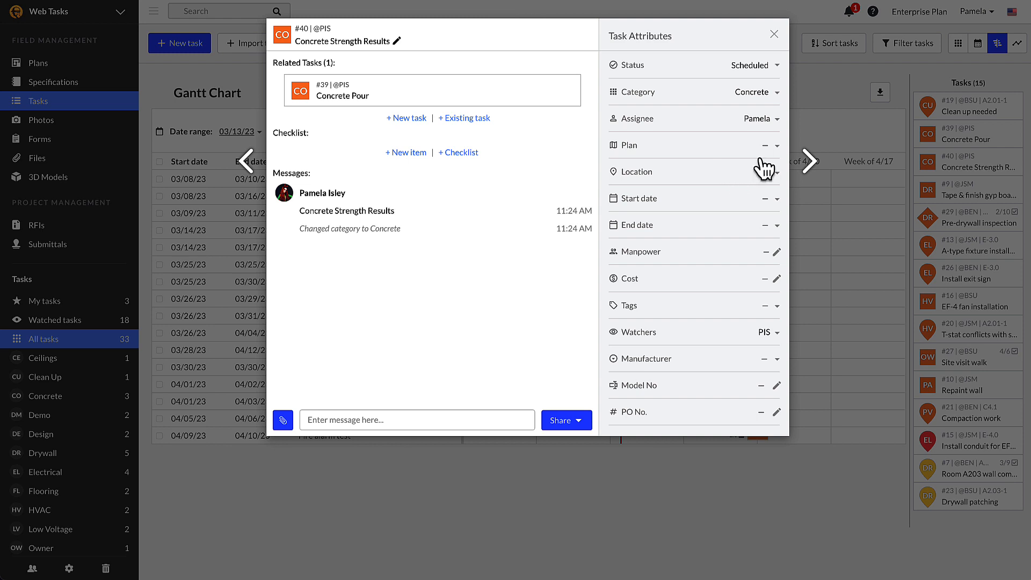
click(774, 199)
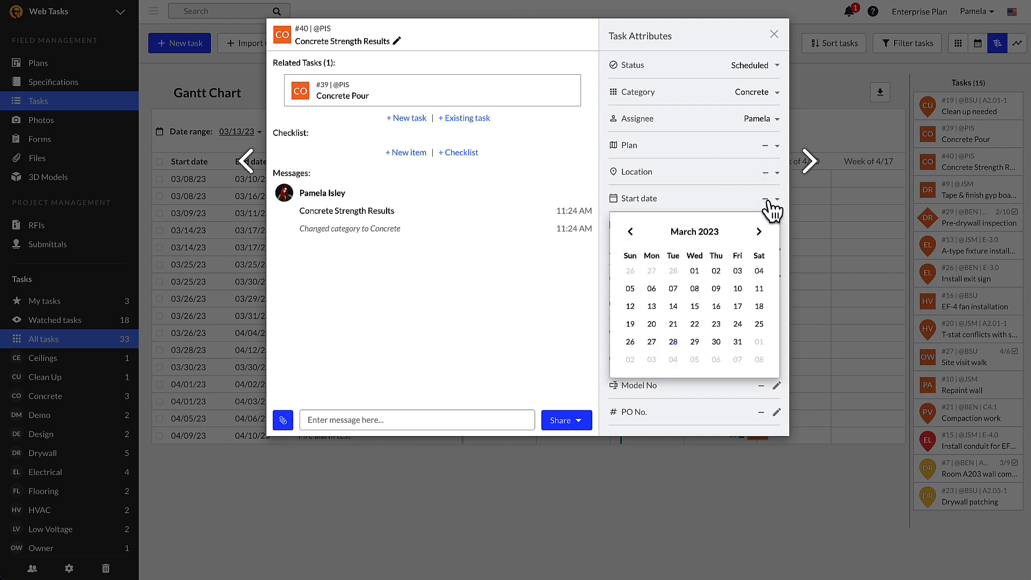
click(716, 270)
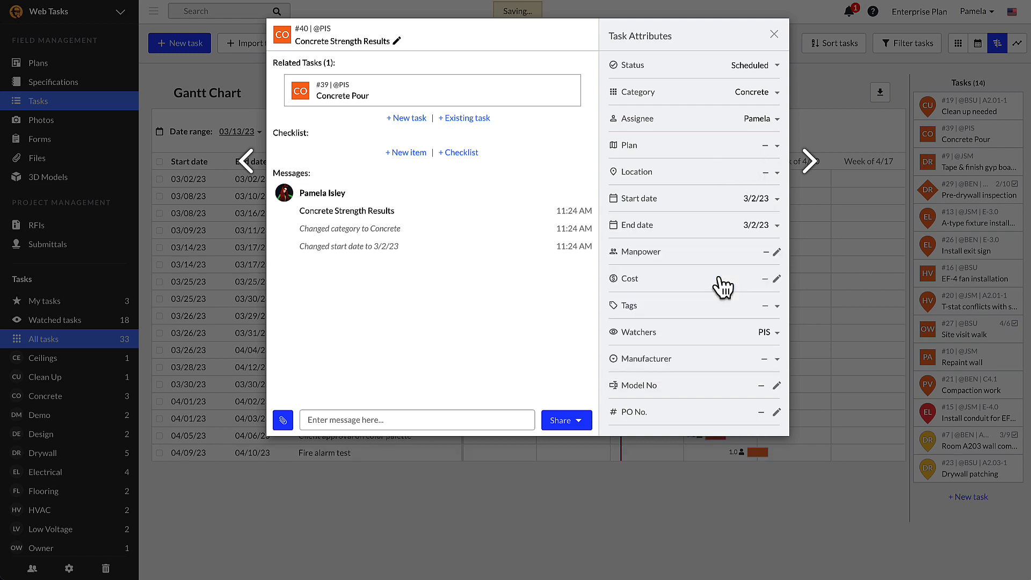
text(12)
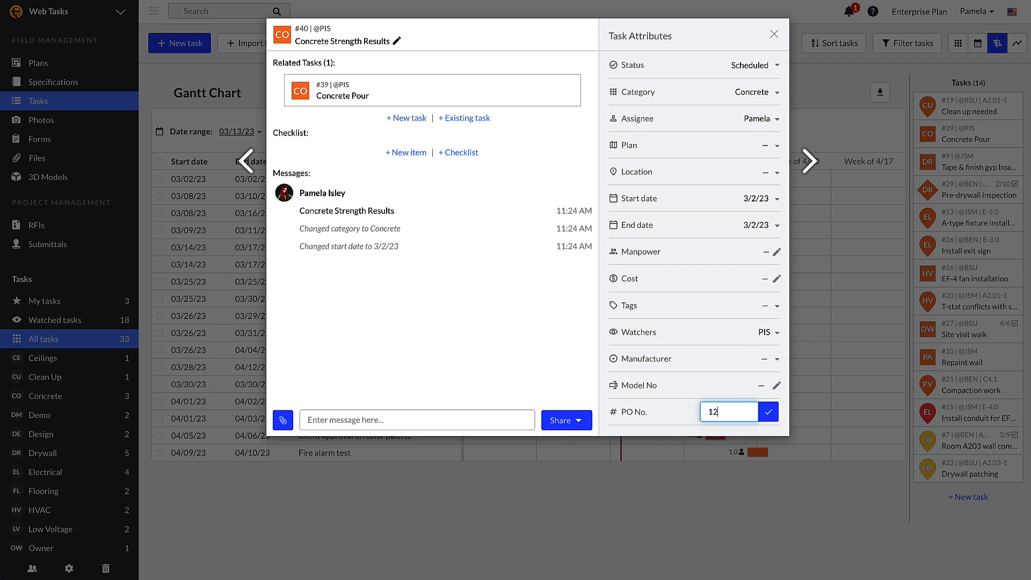
click(768, 413)
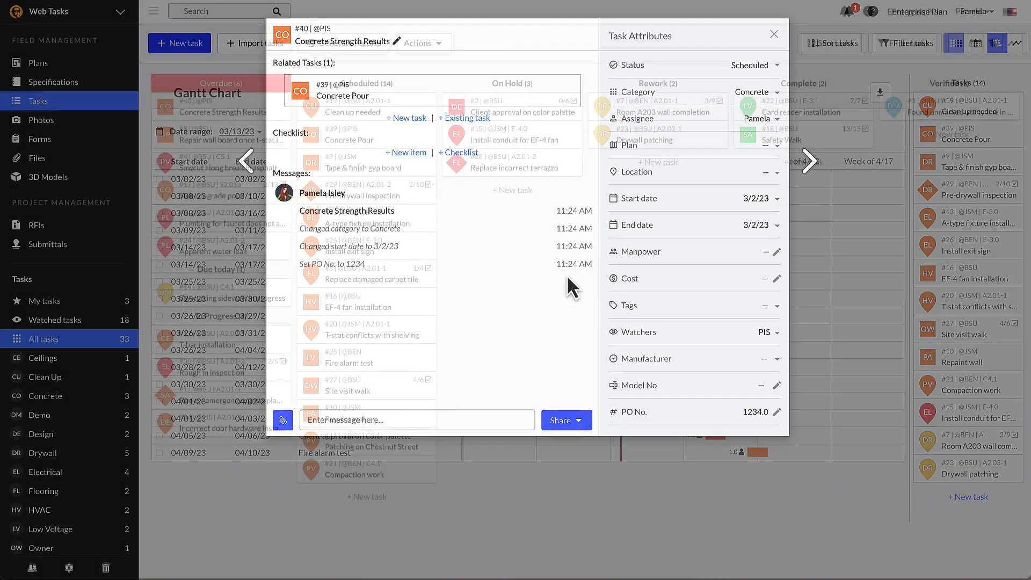
- Bulk-import the pasted task list, e.g. broken fixture and cabinets not opening properly
click(774, 35)
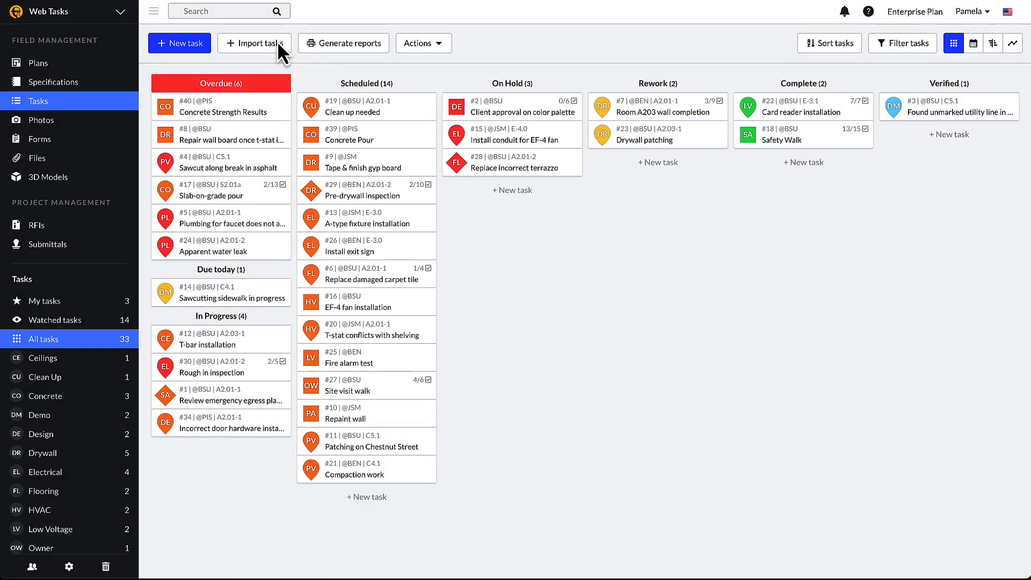
click(254, 43)
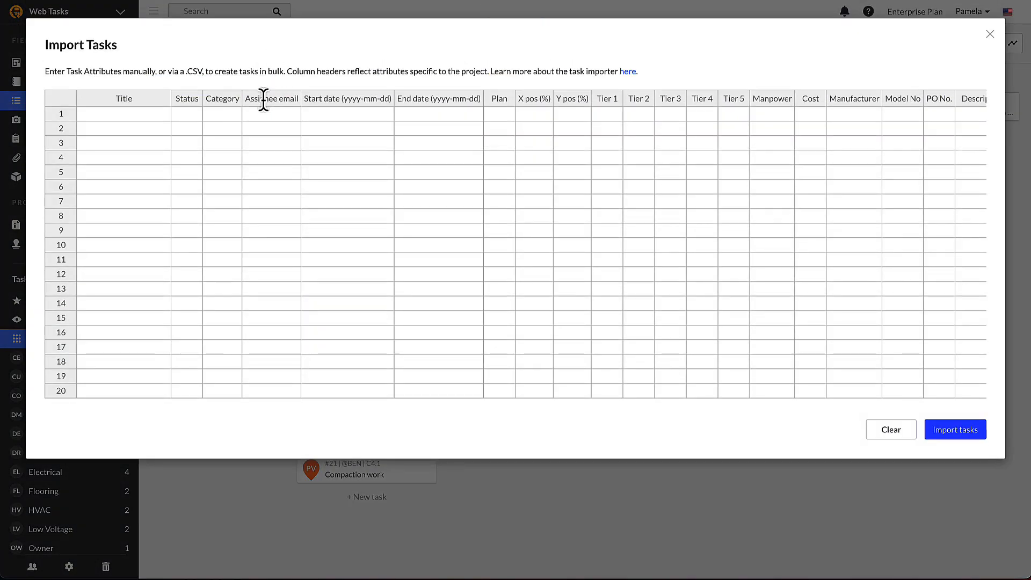
mouse_move(235, 147)
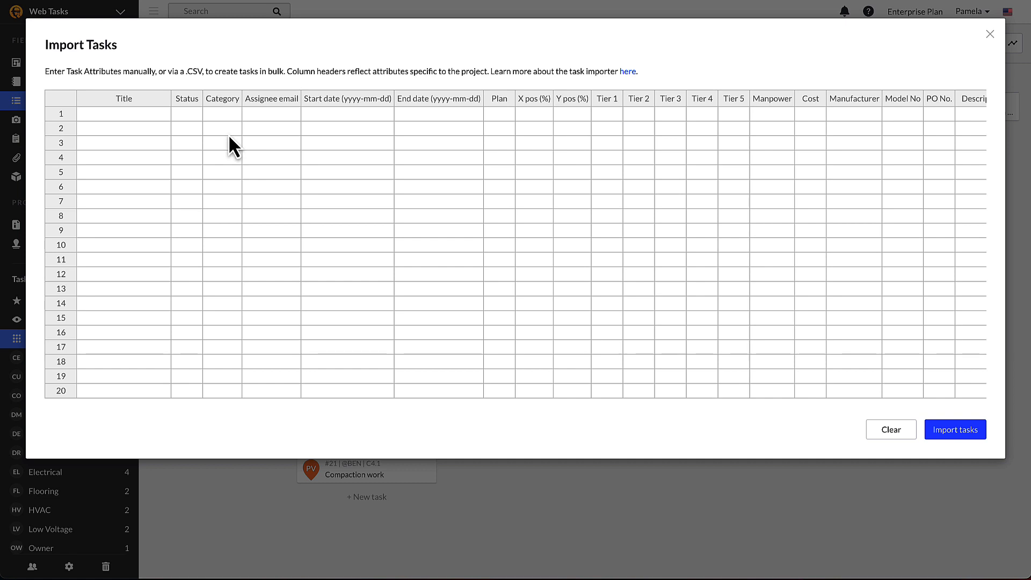
mouse_move(272, 103)
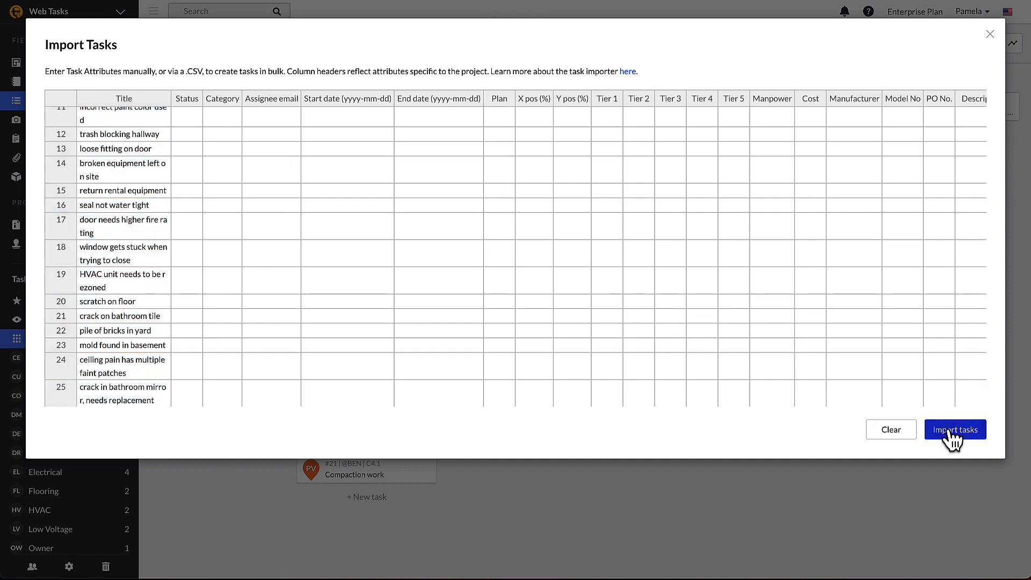
click(954, 430)
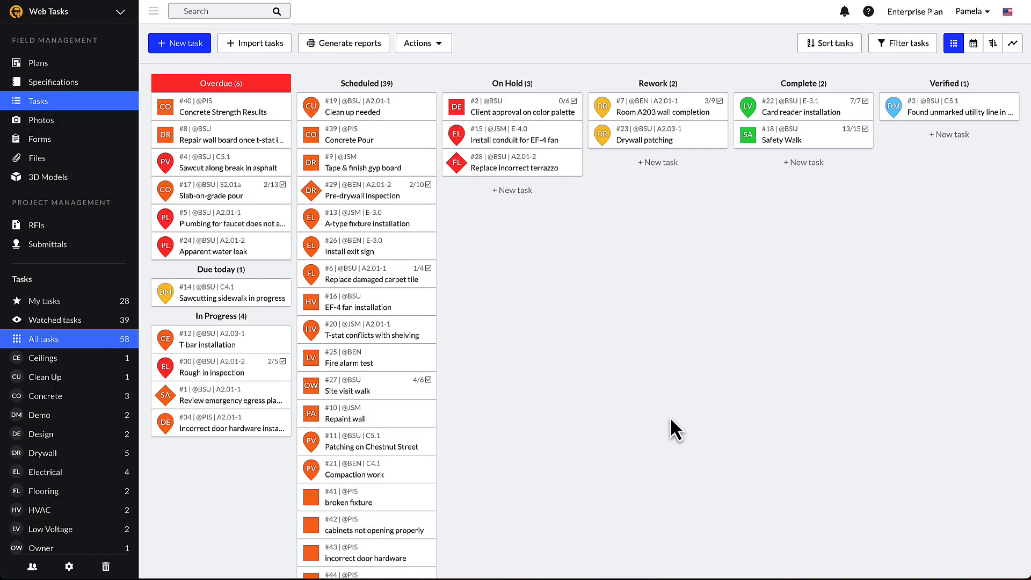
- Scroll the task board through the imported tasks and reopen the empty task importer
scroll(down, 3)
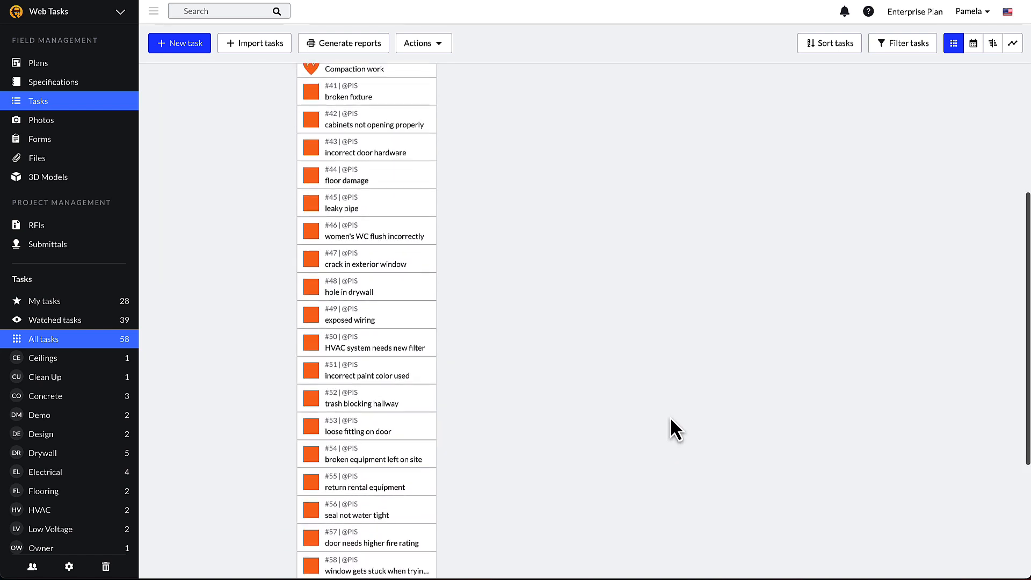
scroll(down, 3)
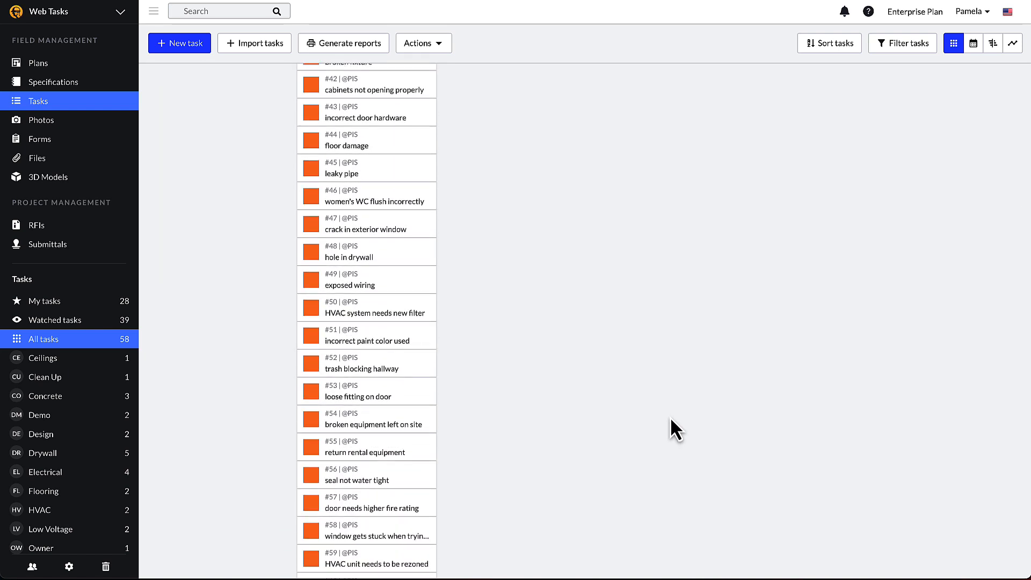
mouse_move(245, 76)
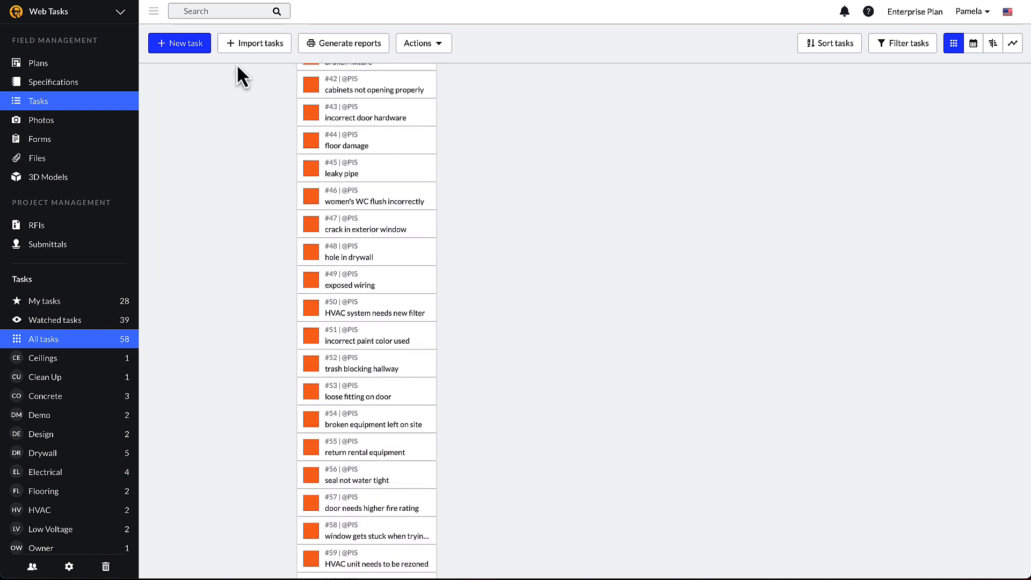
click(254, 43)
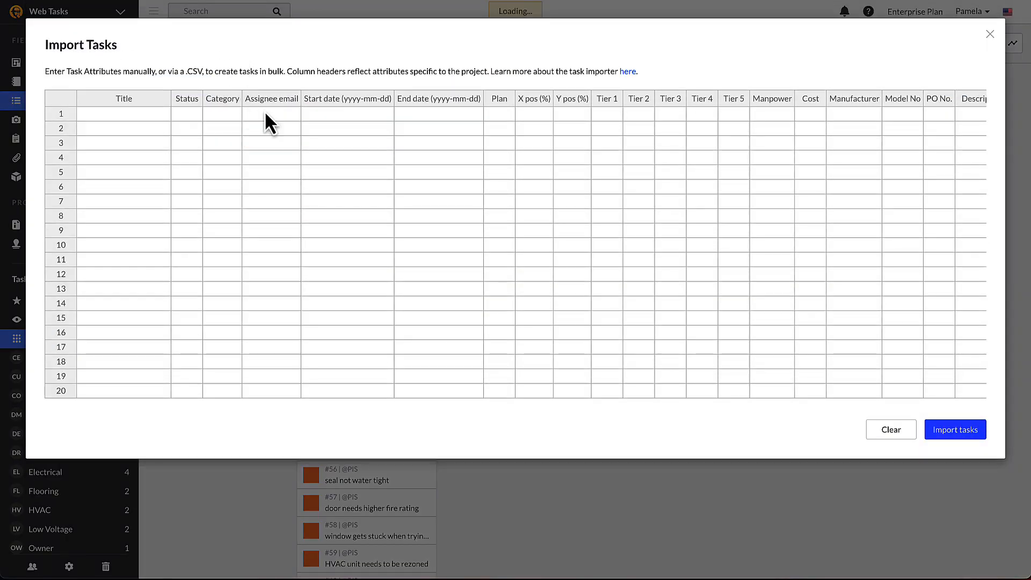
mouse_move(564, 124)
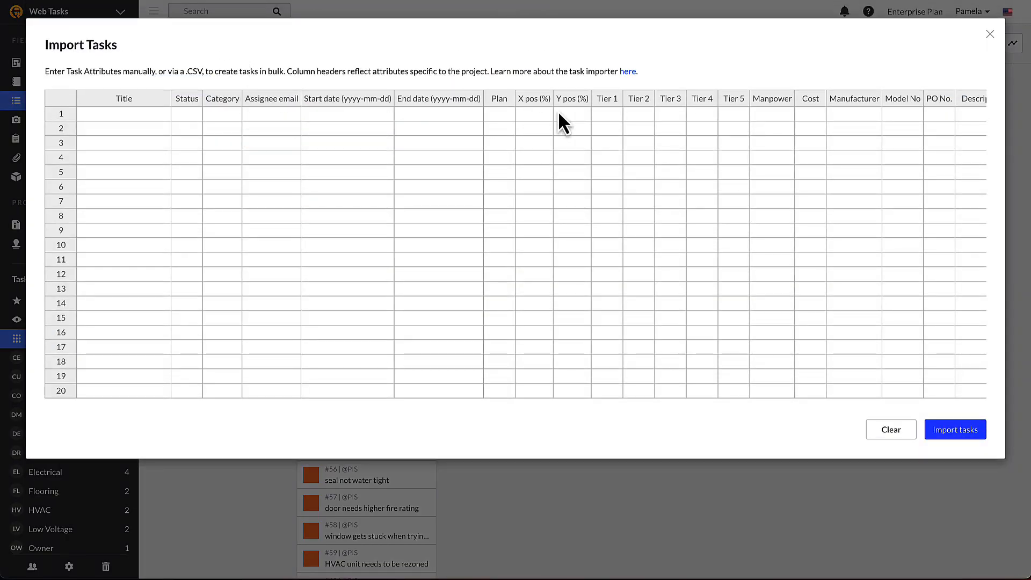
mouse_move(860, 123)
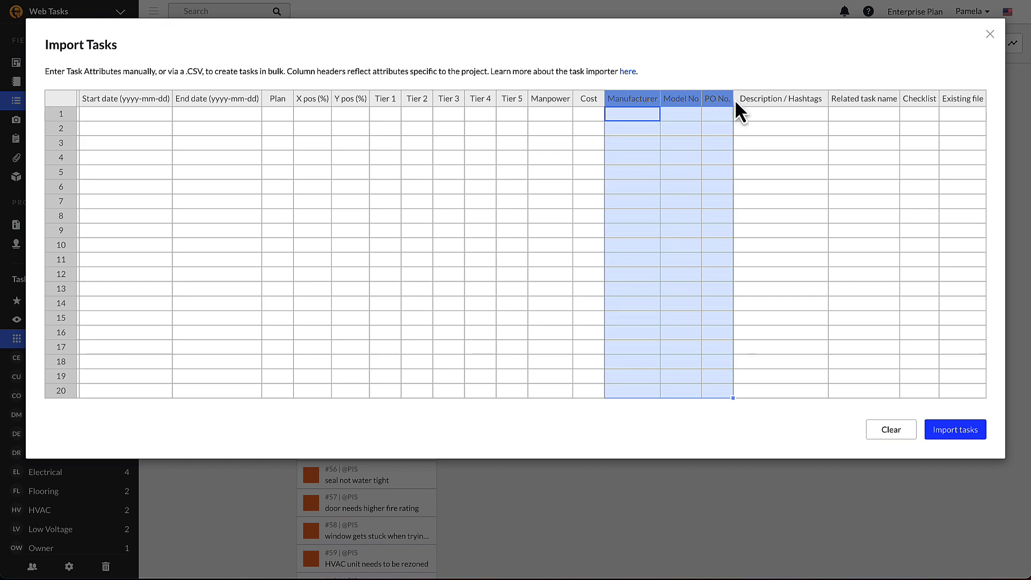
mouse_move(736, 118)
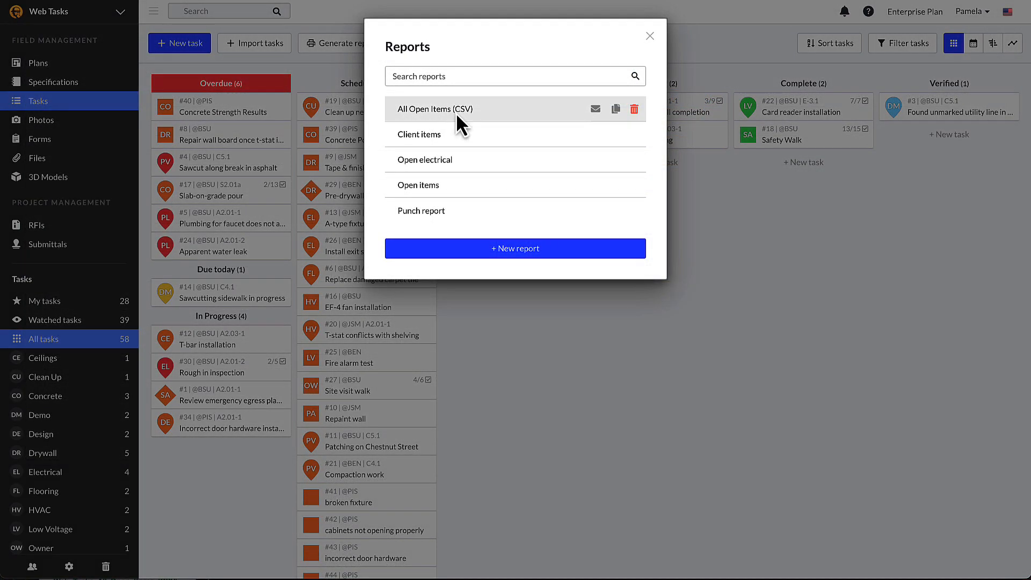
- Download the All Open Items CSV, remove its header lines, and copy the Title–Tier 3 columns
click(435, 108)
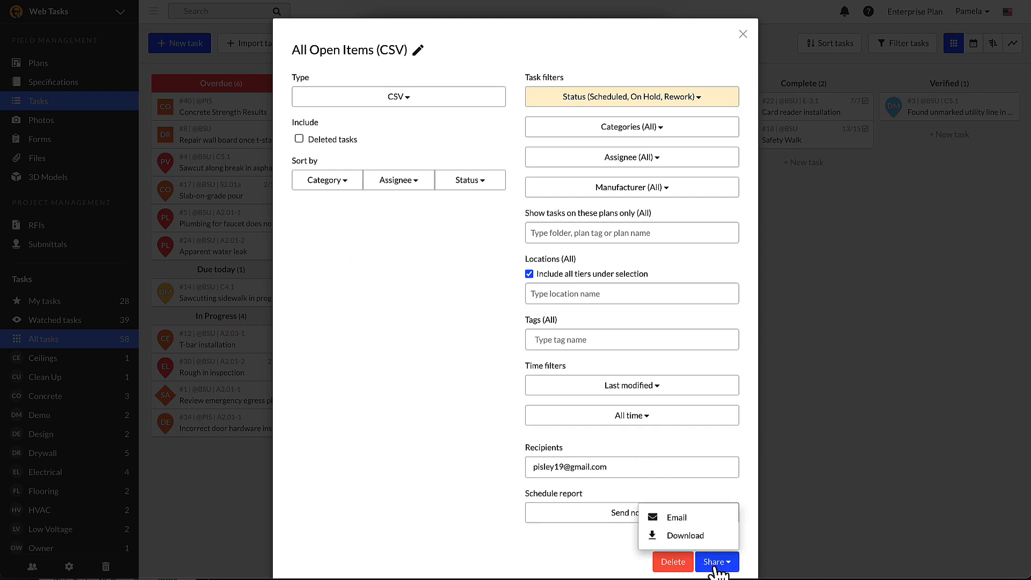
click(686, 535)
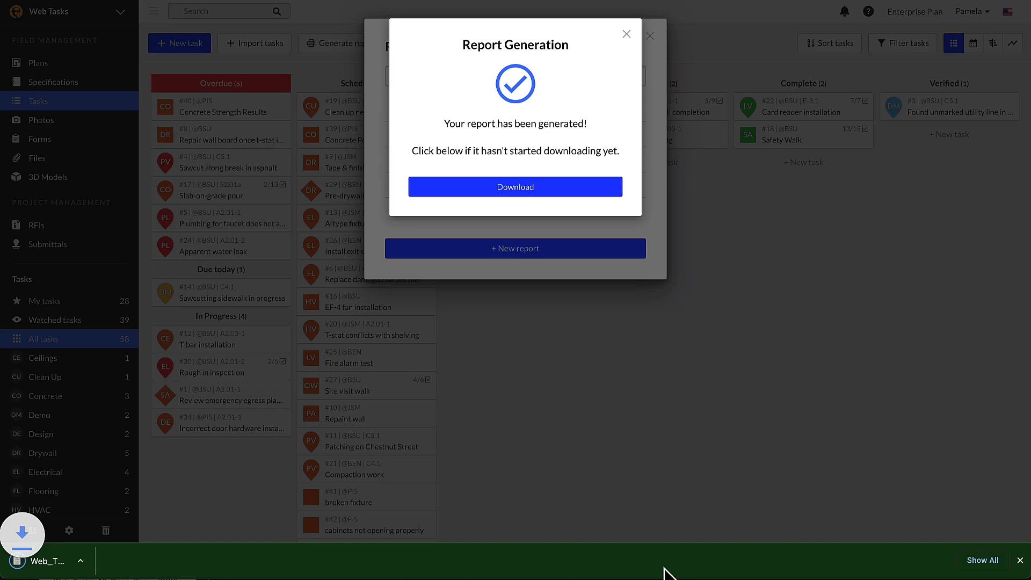
click(515, 187)
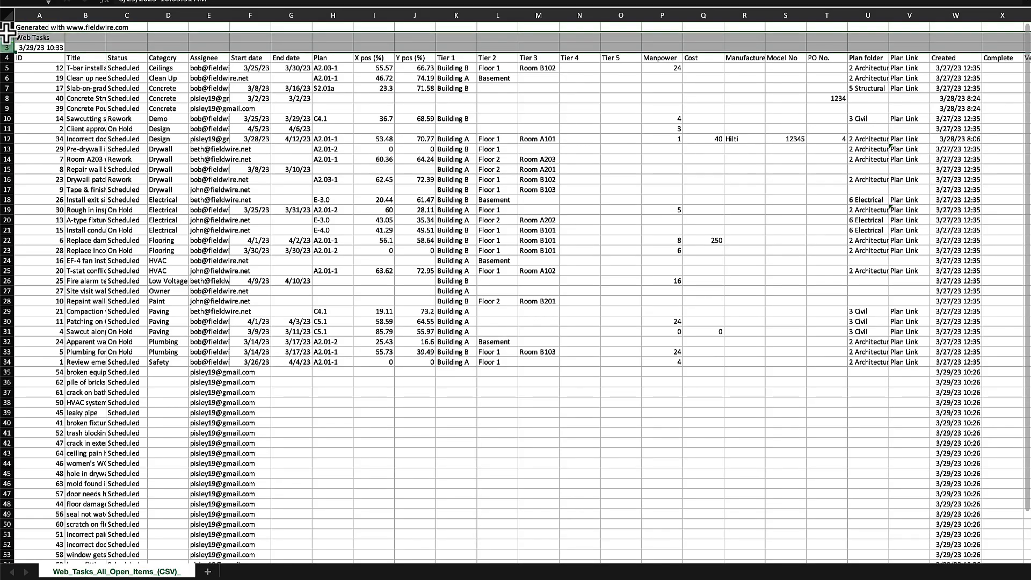
right_click(39, 27)
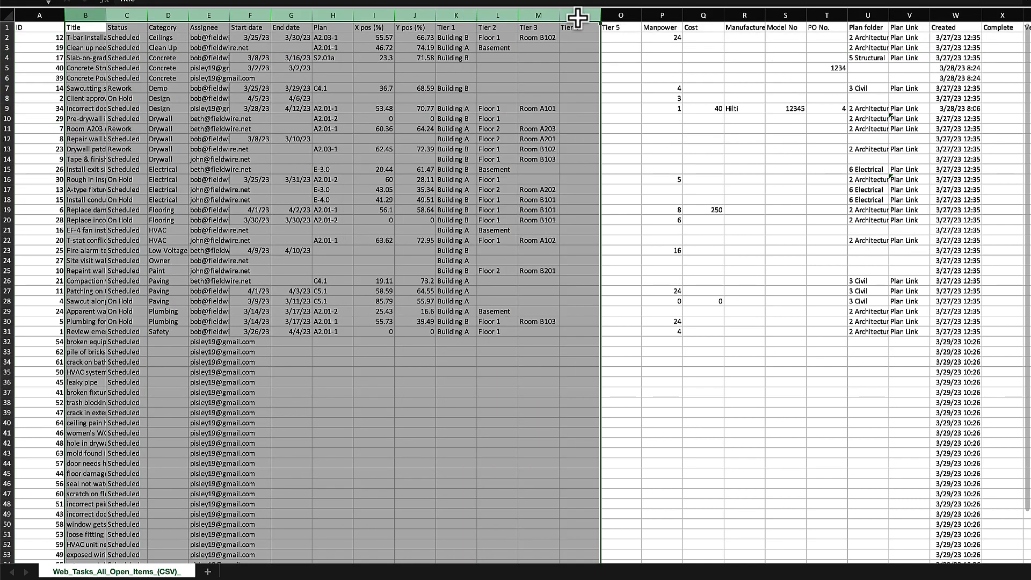
click(578, 15)
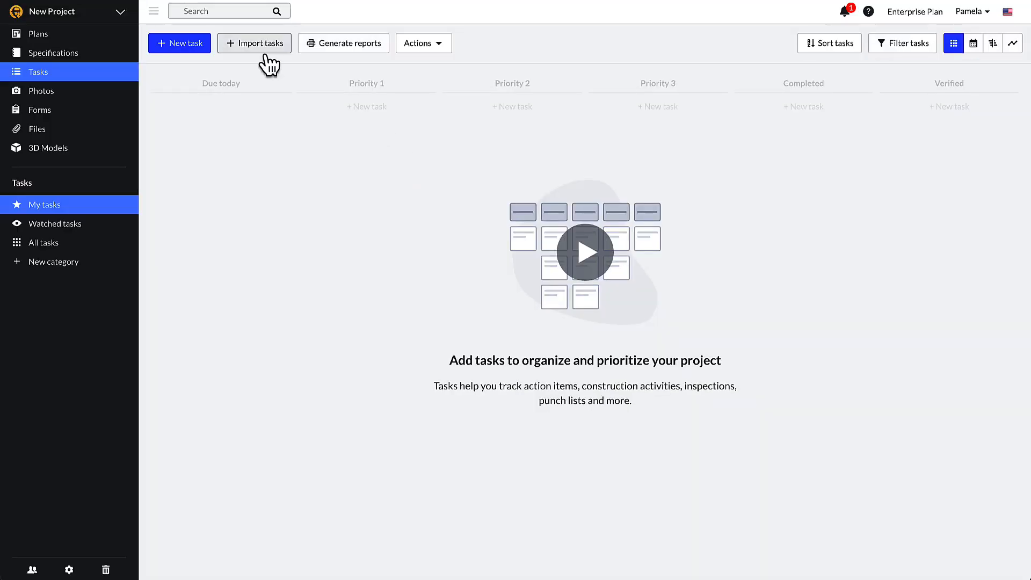
- Paste the copied rows into New Project's importer, clear the header row, review, and close without importing
click(254, 43)
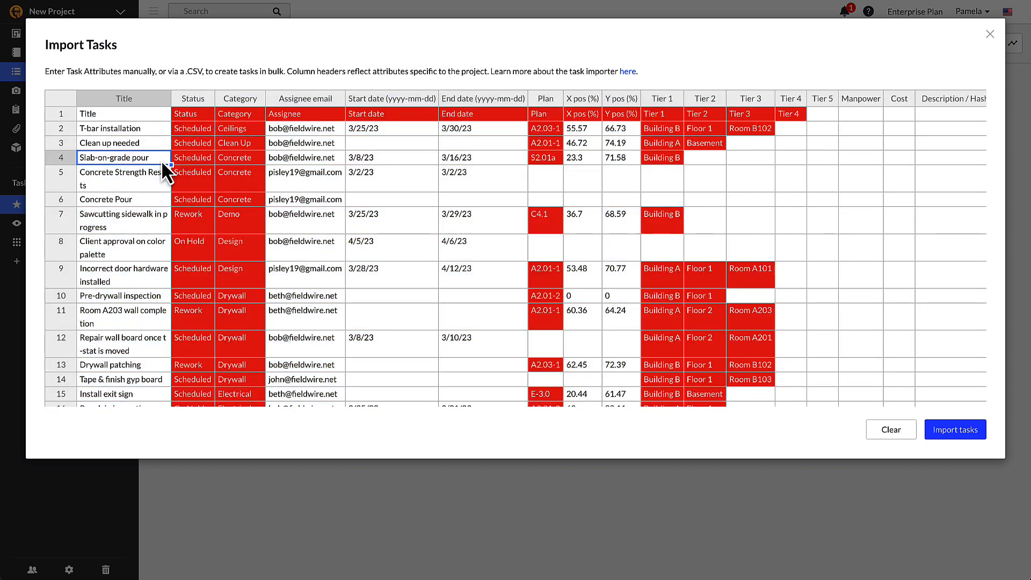
click(124, 114)
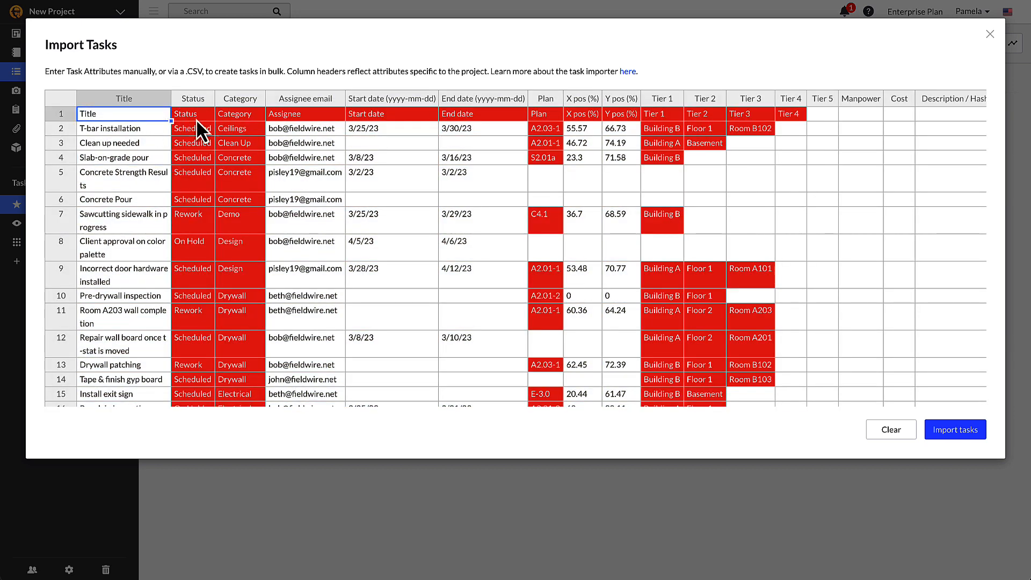
mouse_move(171, 131)
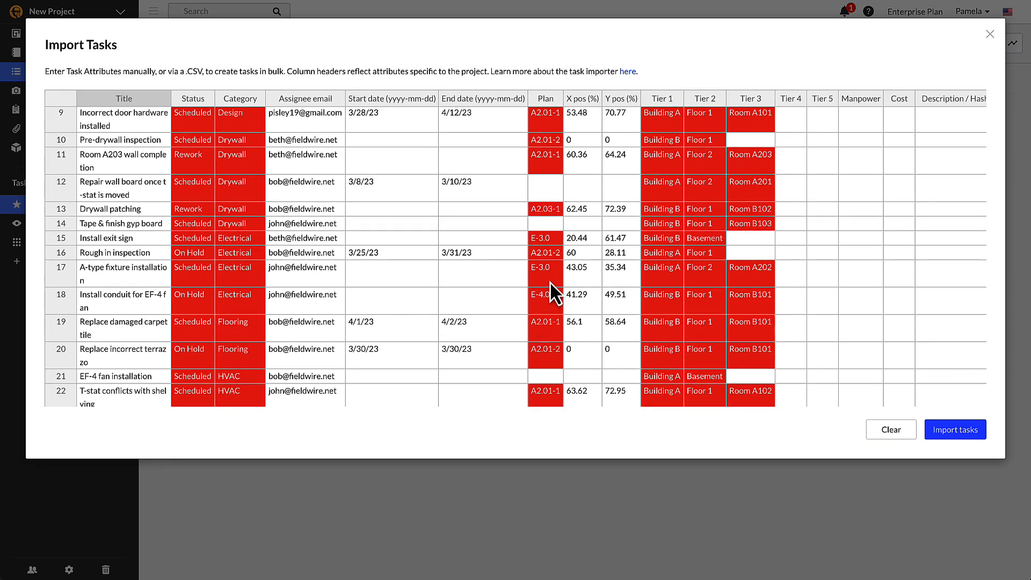
scroll(down, 3)
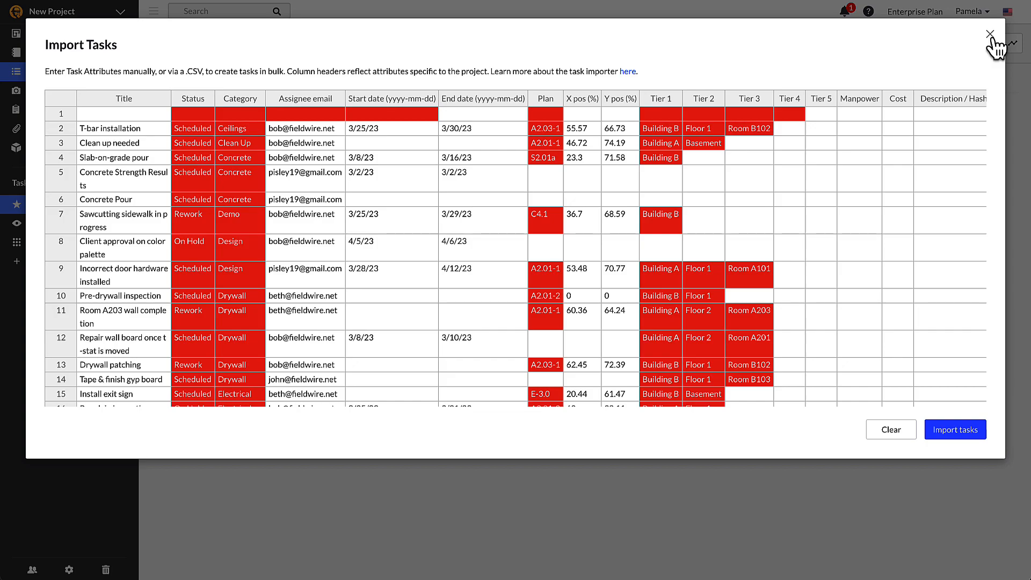
click(995, 35)
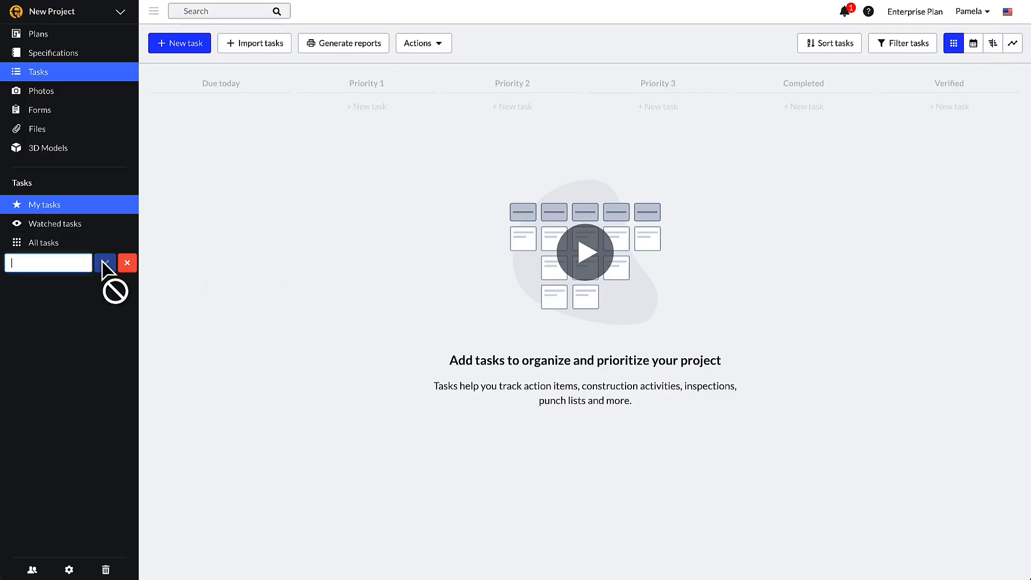
- Add Plumbing and HVAC as New Project task categories
text(Plumbing)
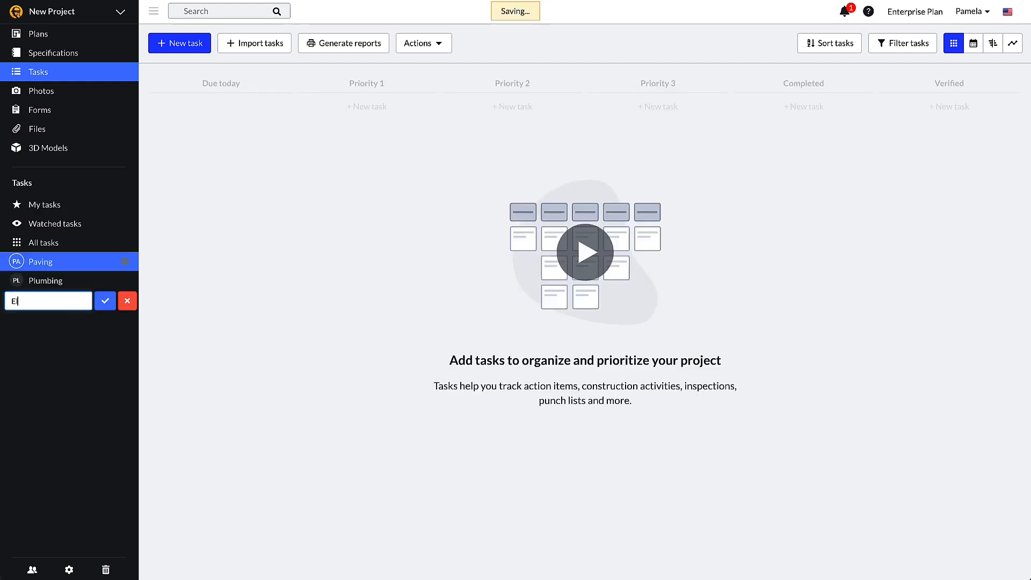
text(HV)
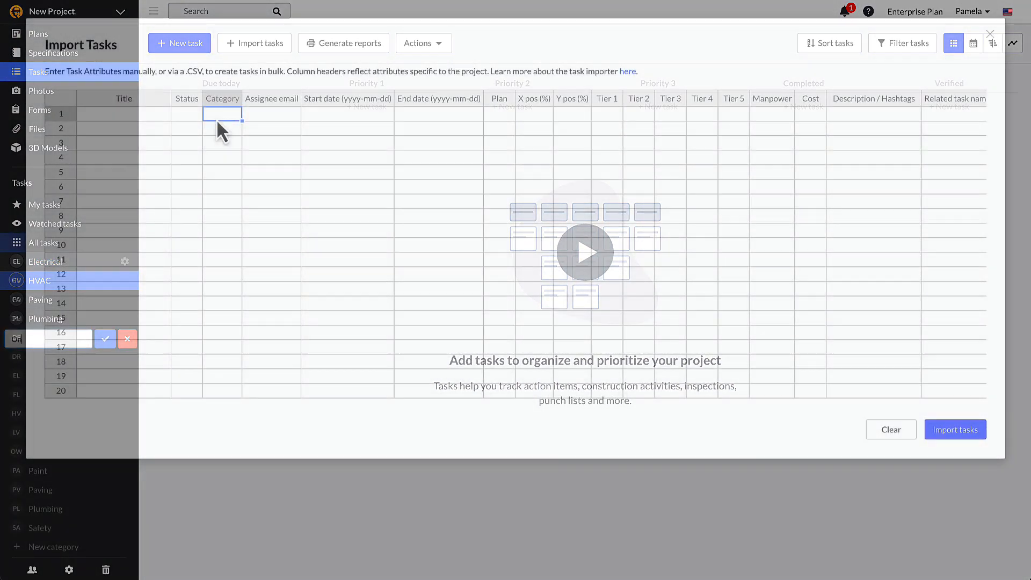
- Set import row categories to Ceilings, Plumbing and Demo, and enter 'Rebar Inspection'
text(Ceilings)
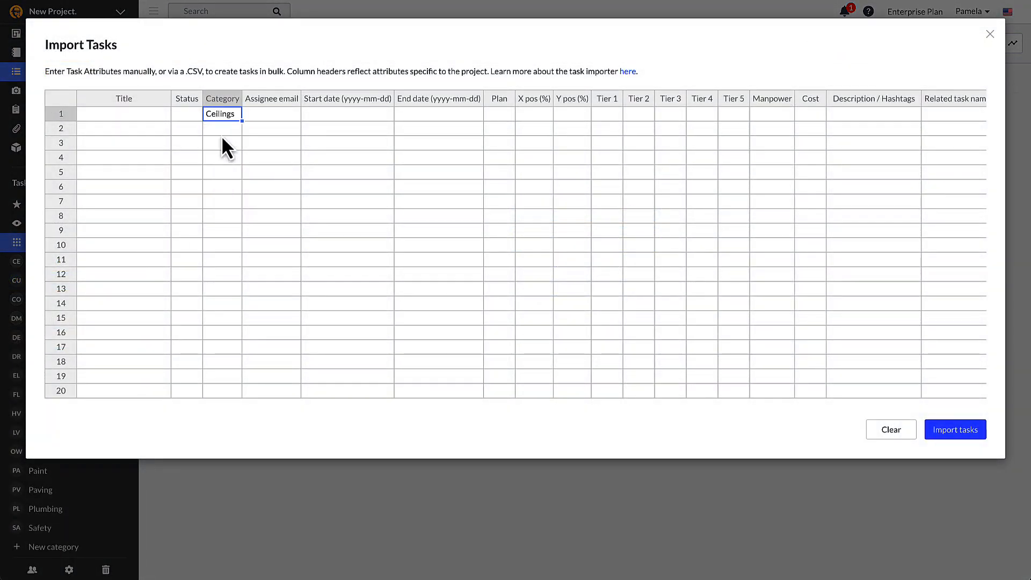
click(222, 128)
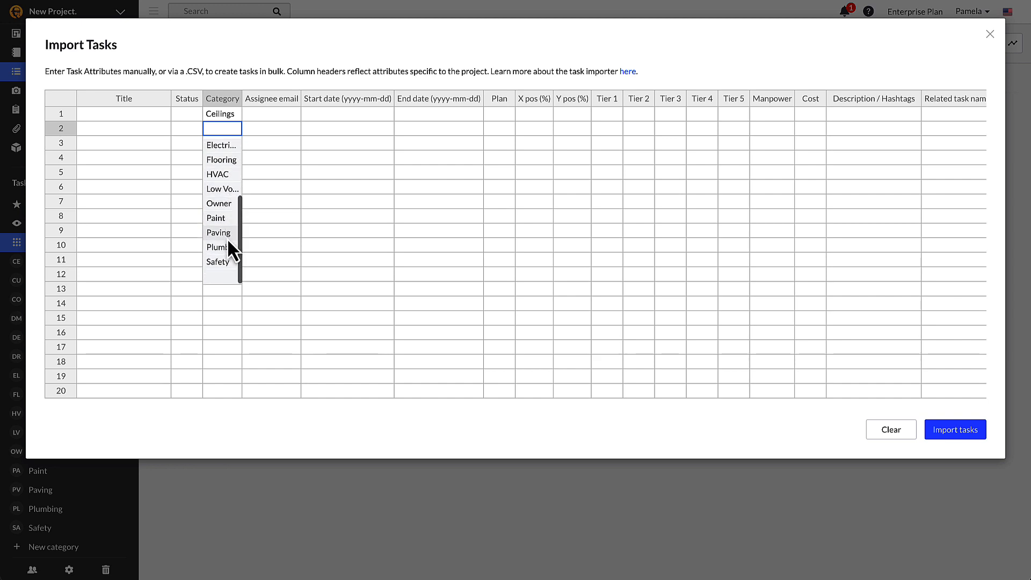
click(215, 247)
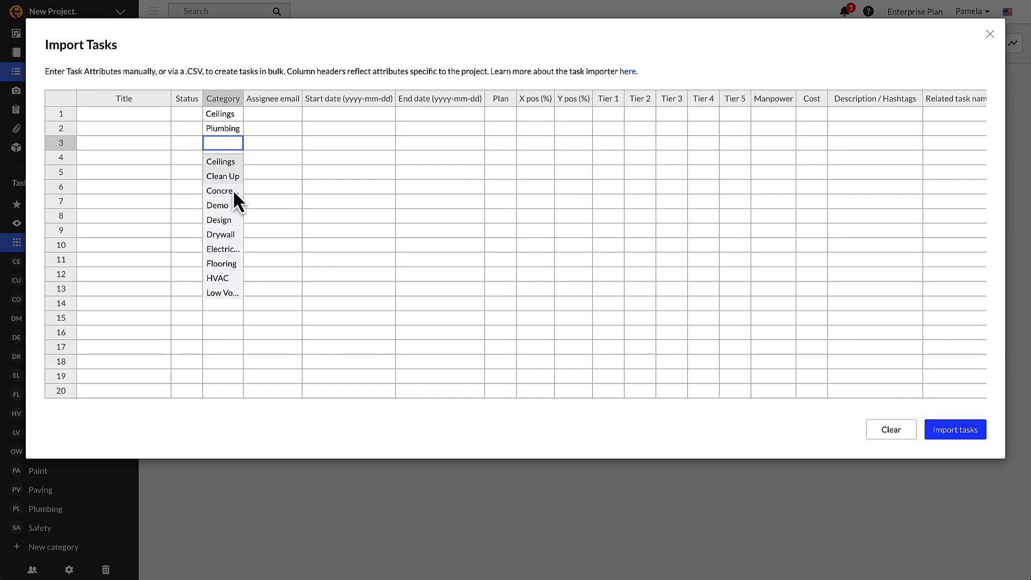
click(217, 205)
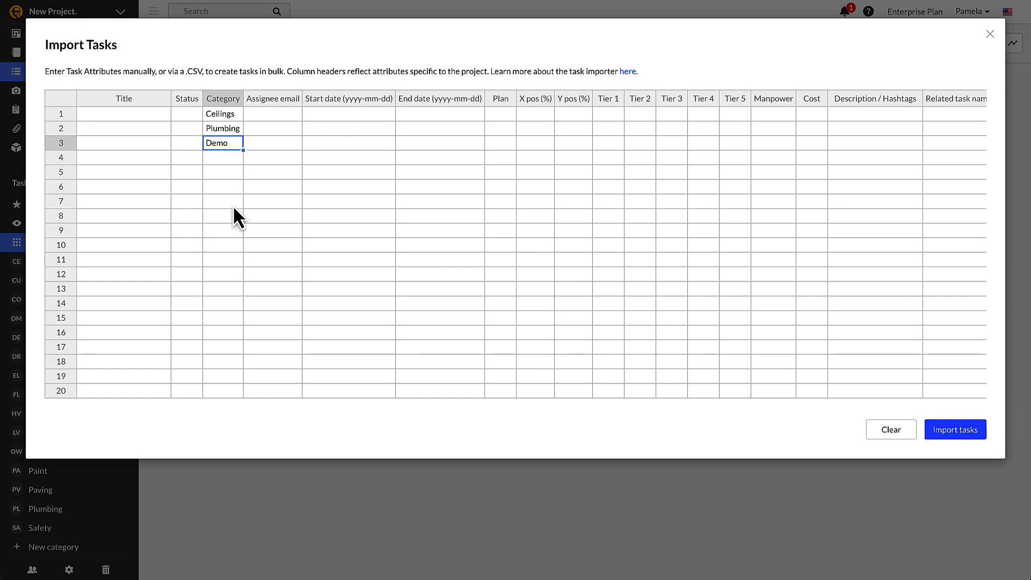
mouse_move(534, 184)
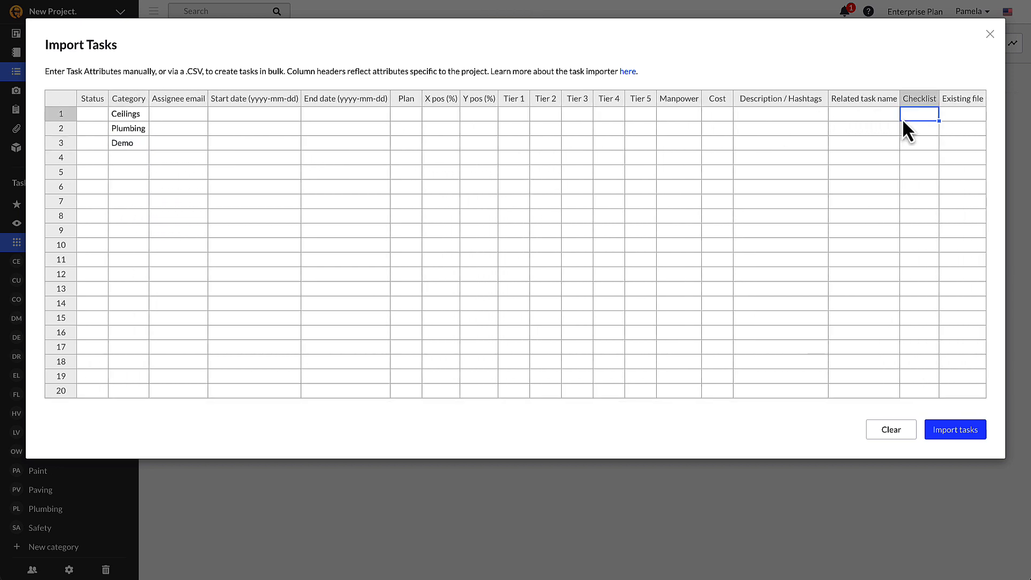
text(Rebar Inspection)
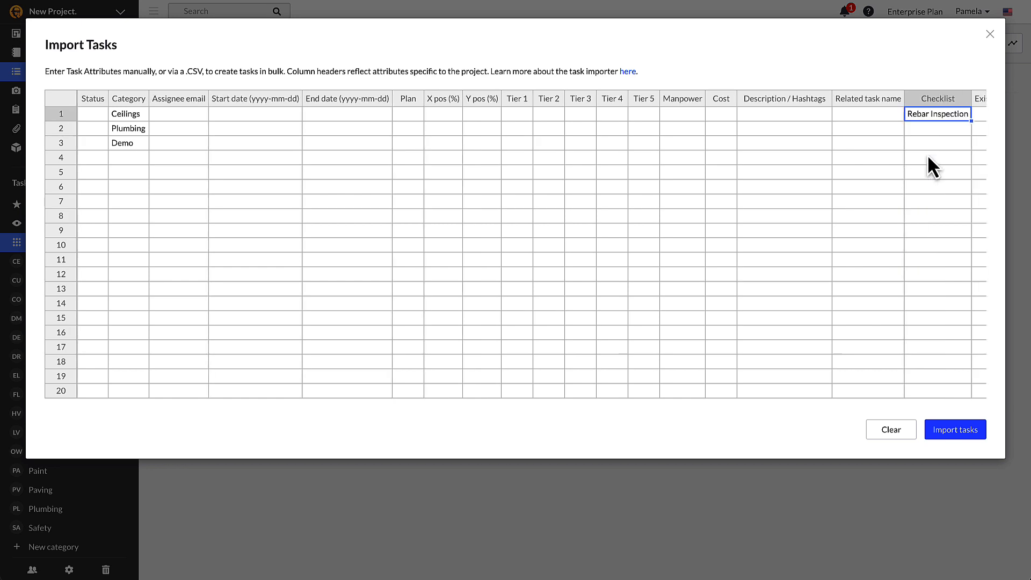
- Attach the Safety Walk checklist plus Rebar Shop Drawing Submittal.pdf and Sample RFI.pdf
click(904, 128)
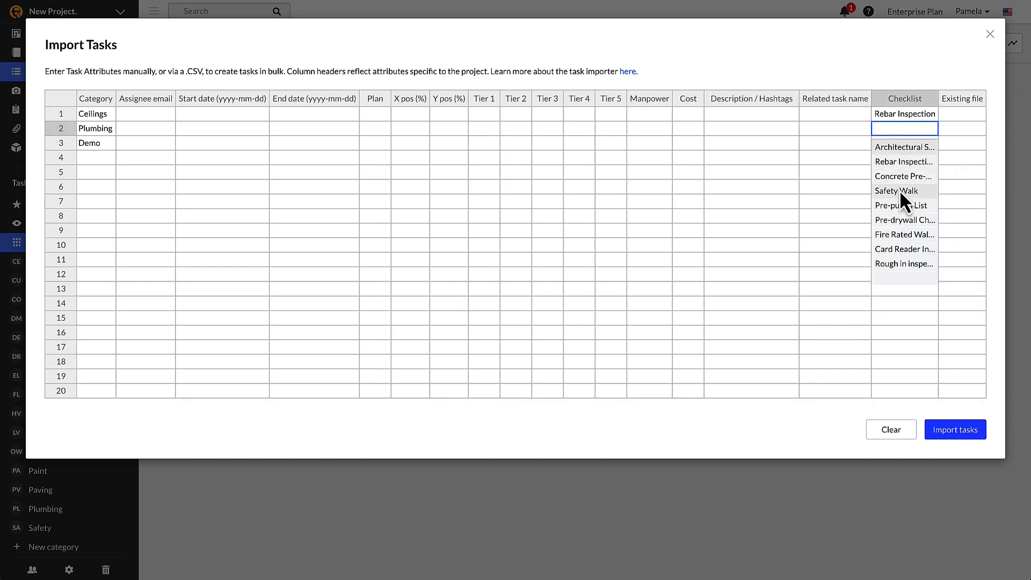
click(896, 191)
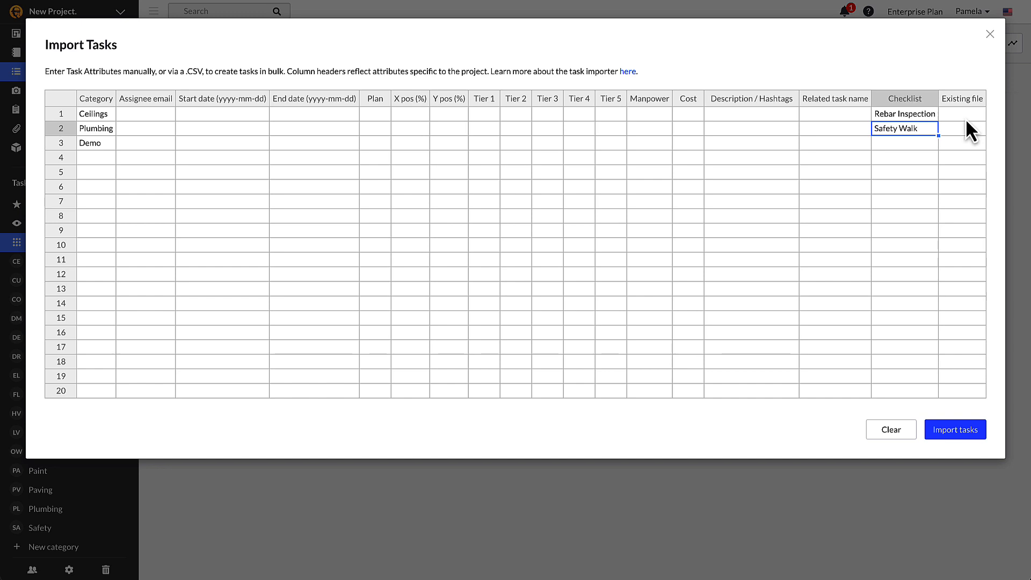
text(R)
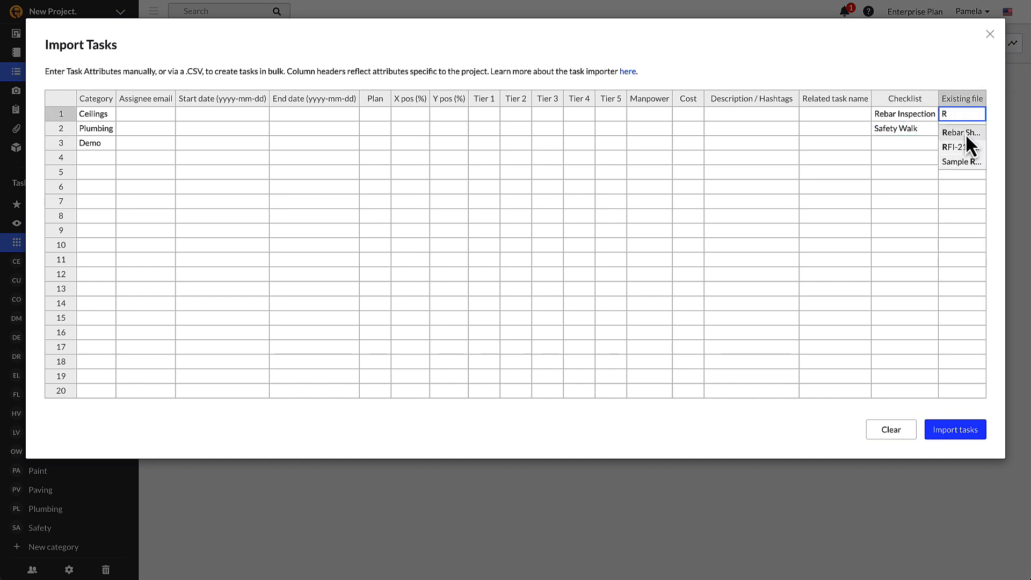
click(960, 132)
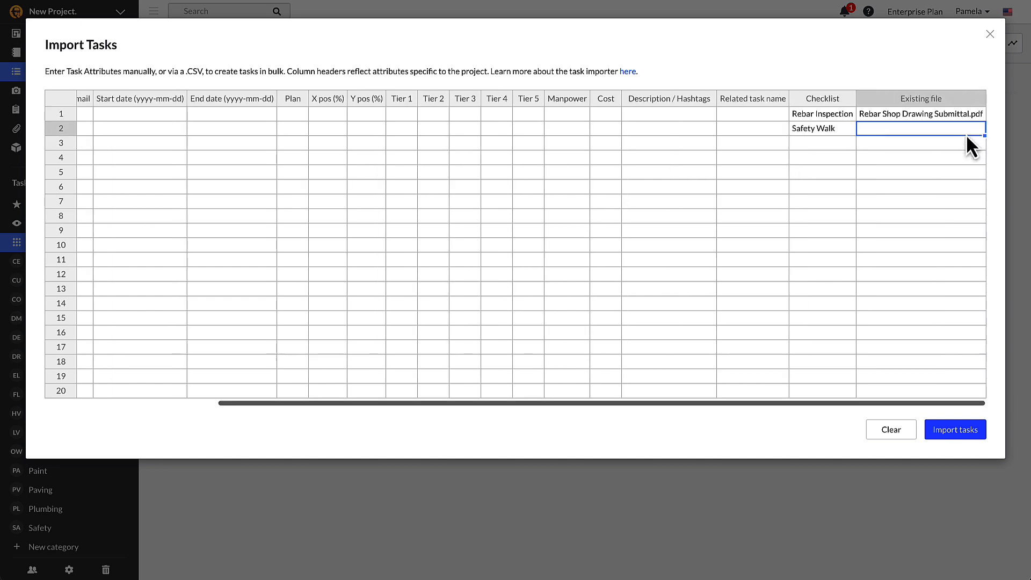
text(s)
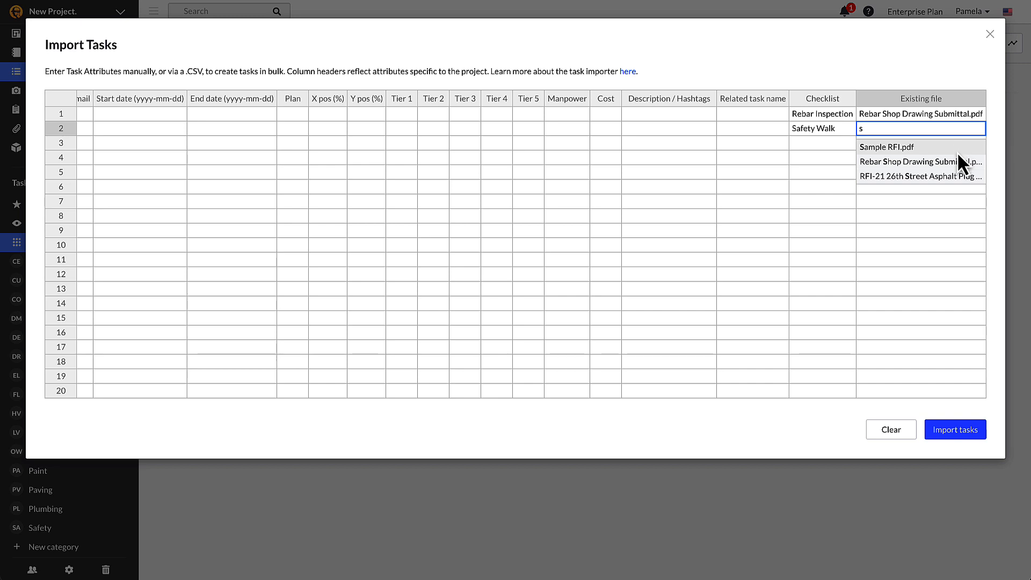
click(887, 147)
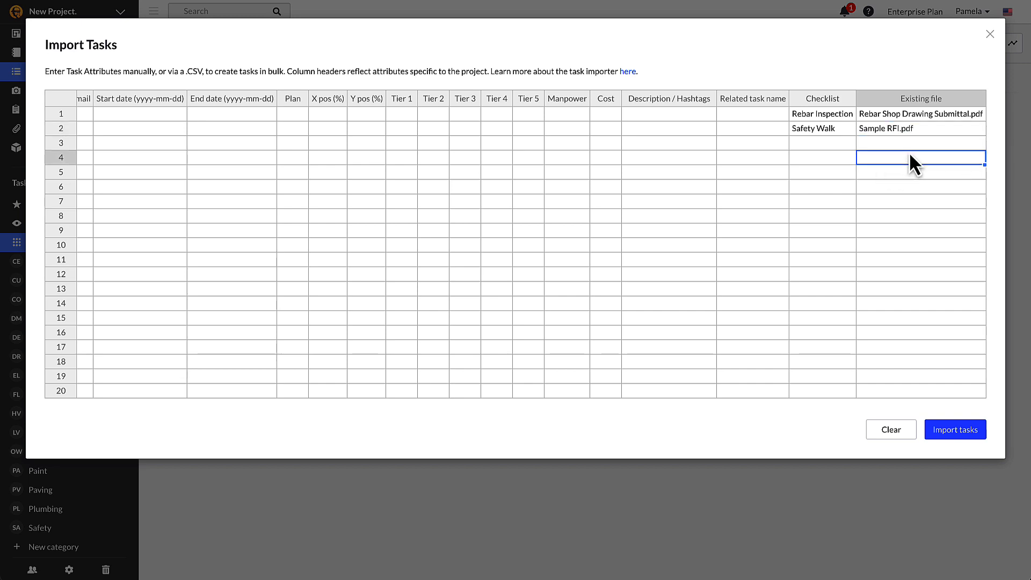
text(Rebar Shop Drawing Submittal.pdf)
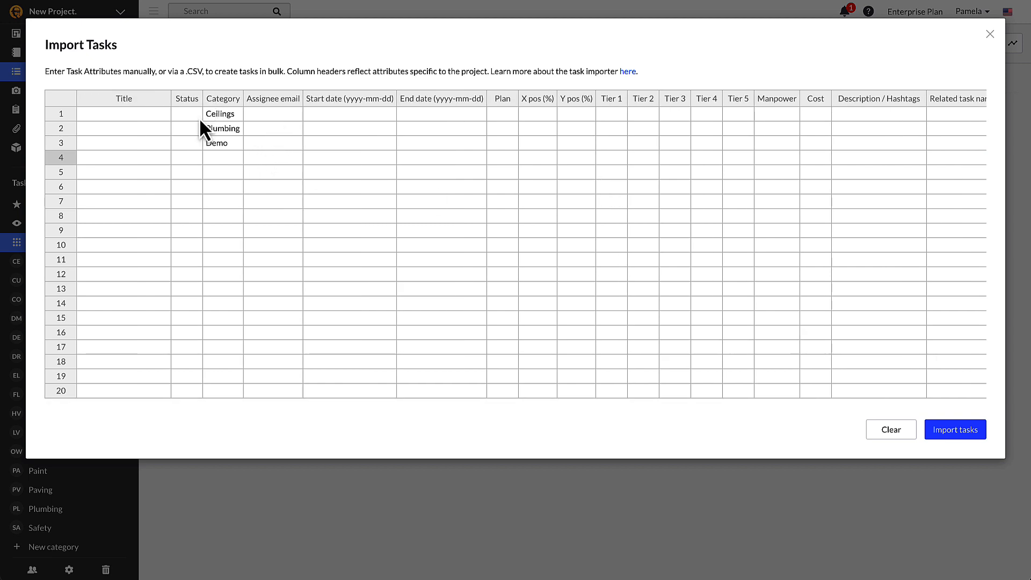
- Set row 1's status to Scheduled and fill it down through row 8
text(s)
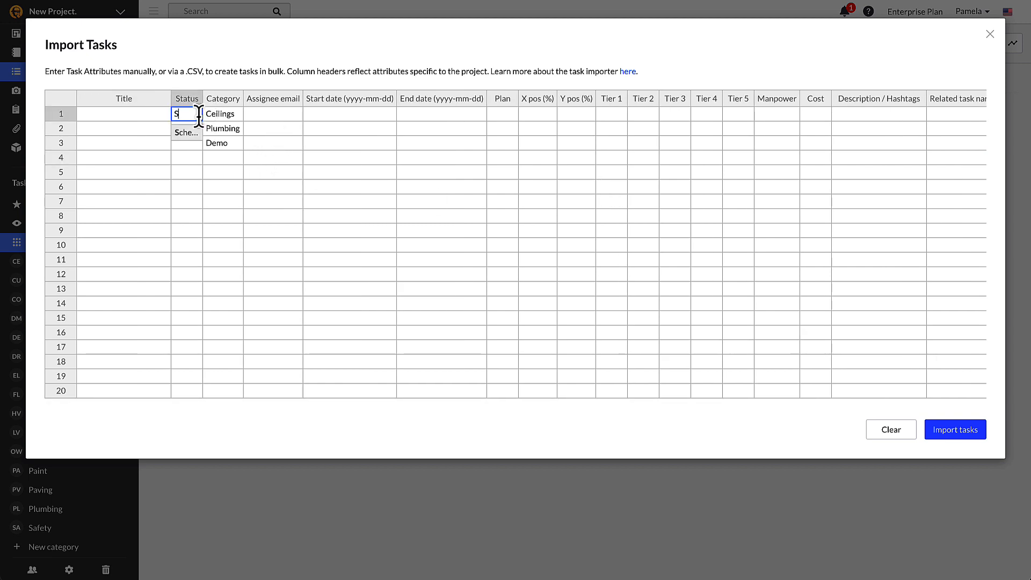
click(186, 132)
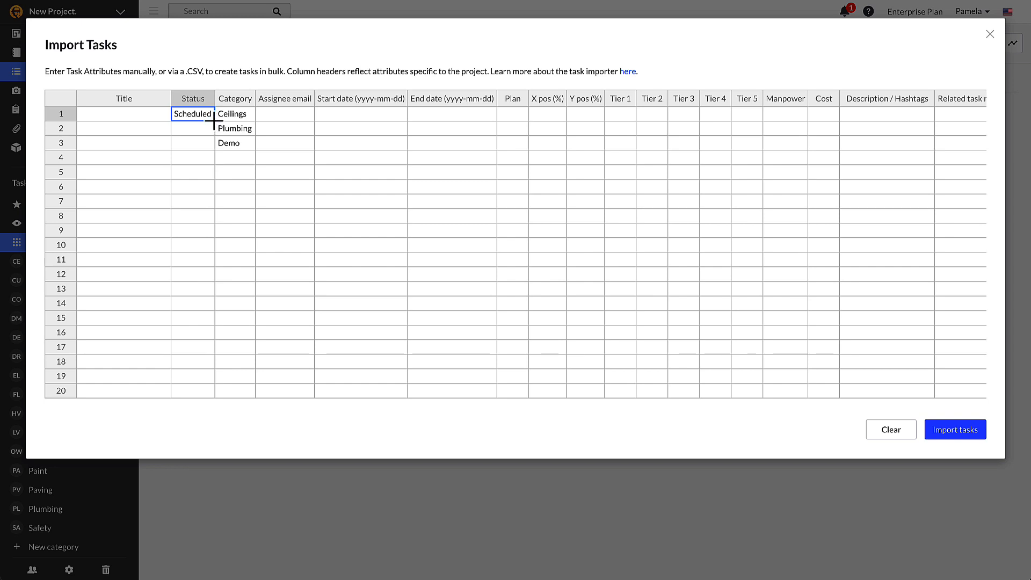
drag(193, 114, 193, 216)
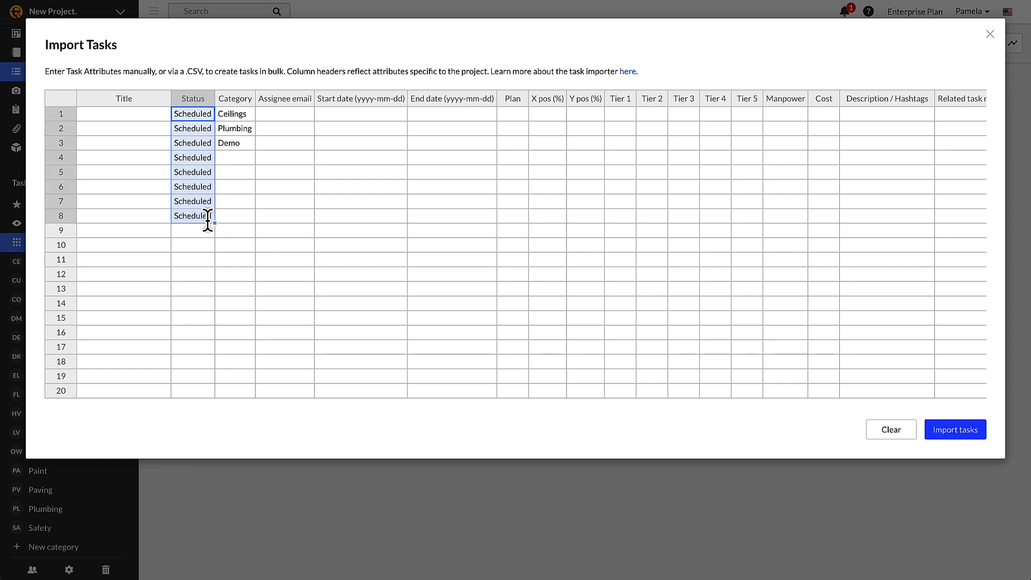
mouse_move(238, 220)
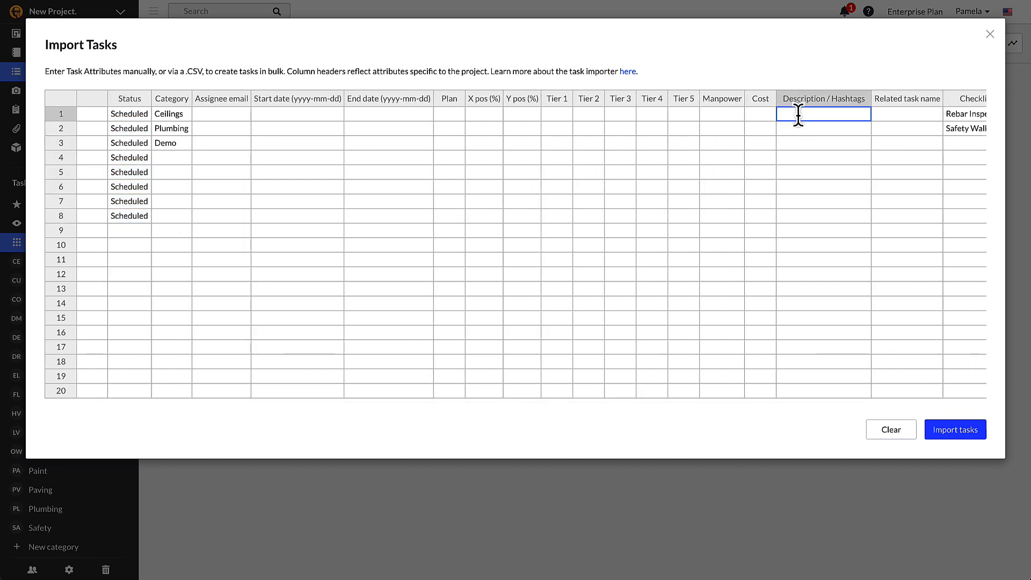
- Tag row 1 with #rework and row 2 with #on_hold, #rework
text(#rework)
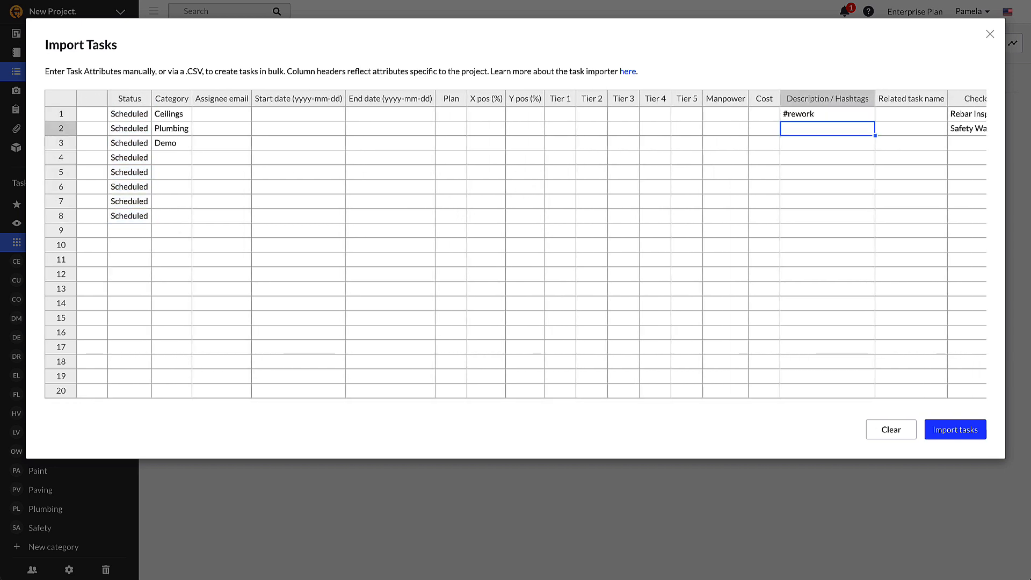
text(#on)
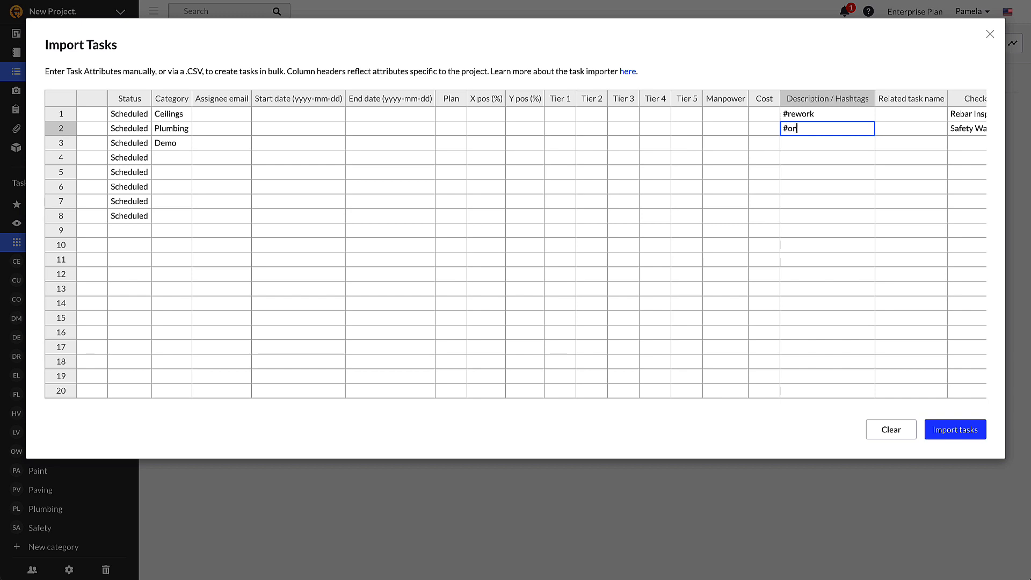
text(_hold,)
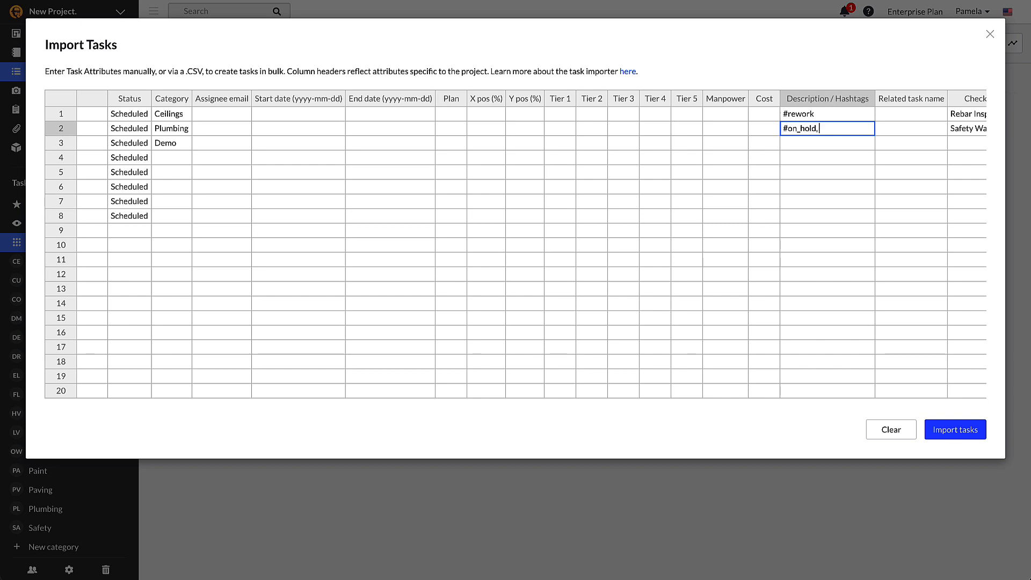
text(#rework)
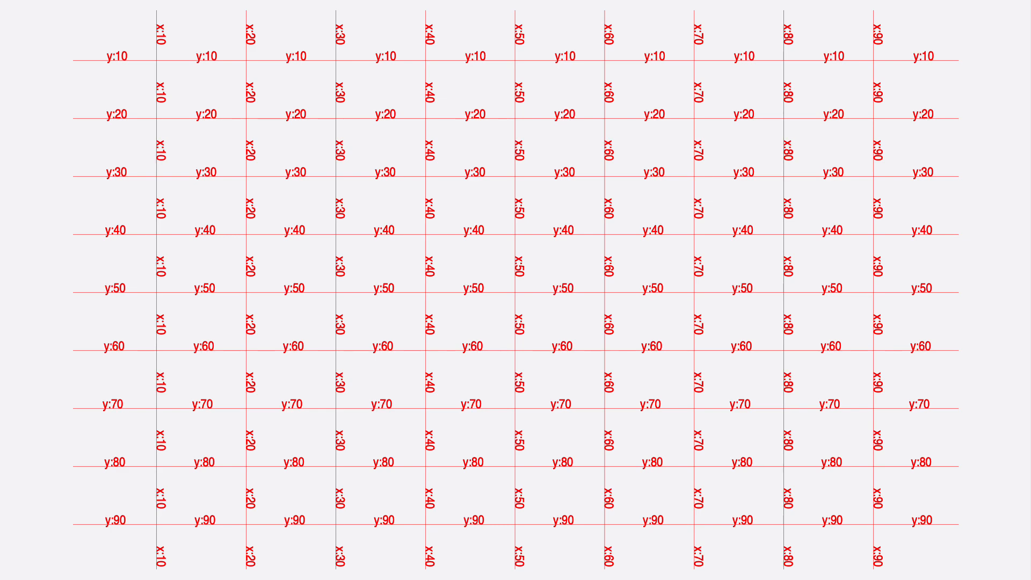
- Enter 20 as the Y position (%) for import row 1
text(20)
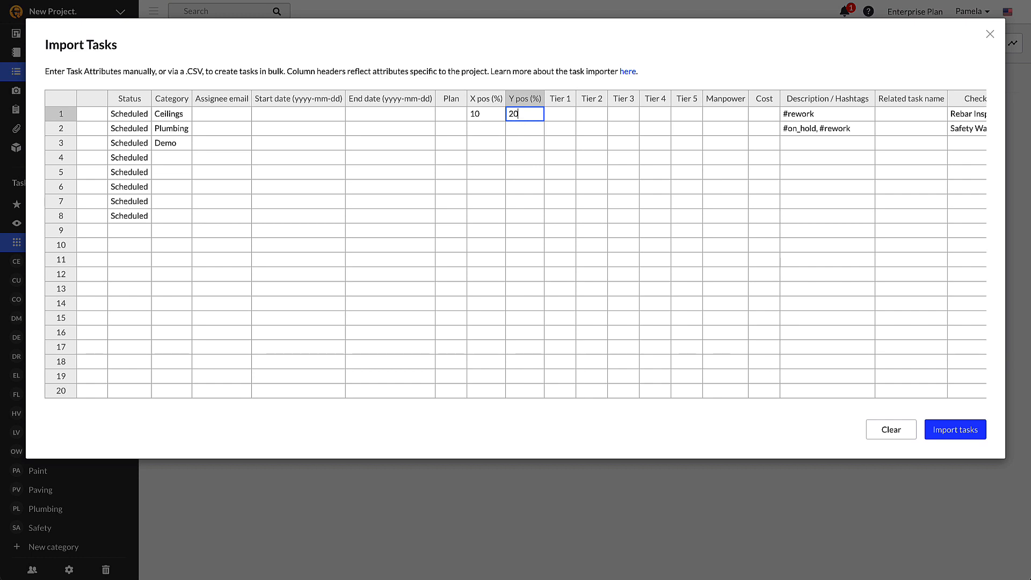
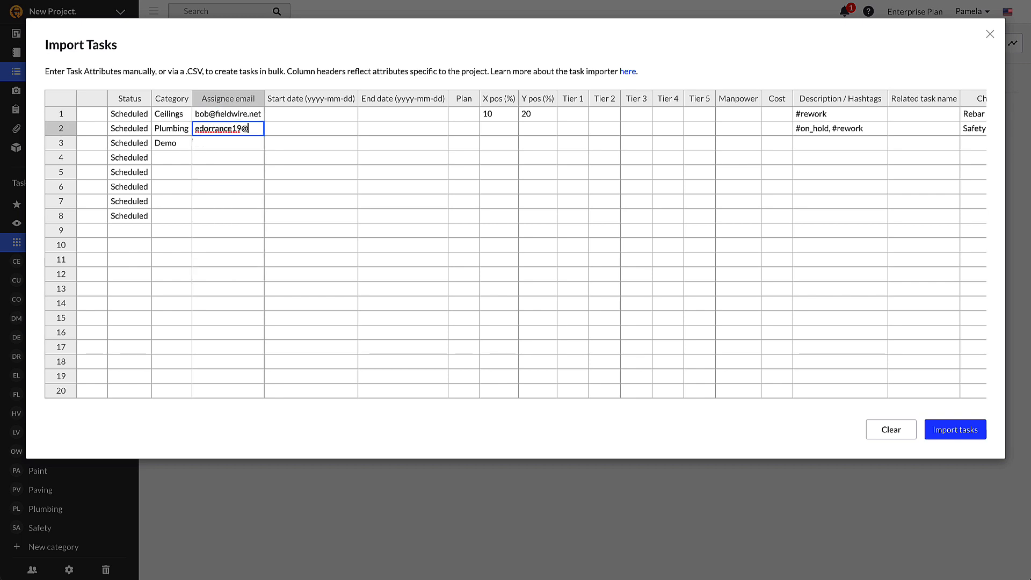
- Type gmail.com assignee emails into the Assignee email column for rows 1 and 2
text(gmail.com)
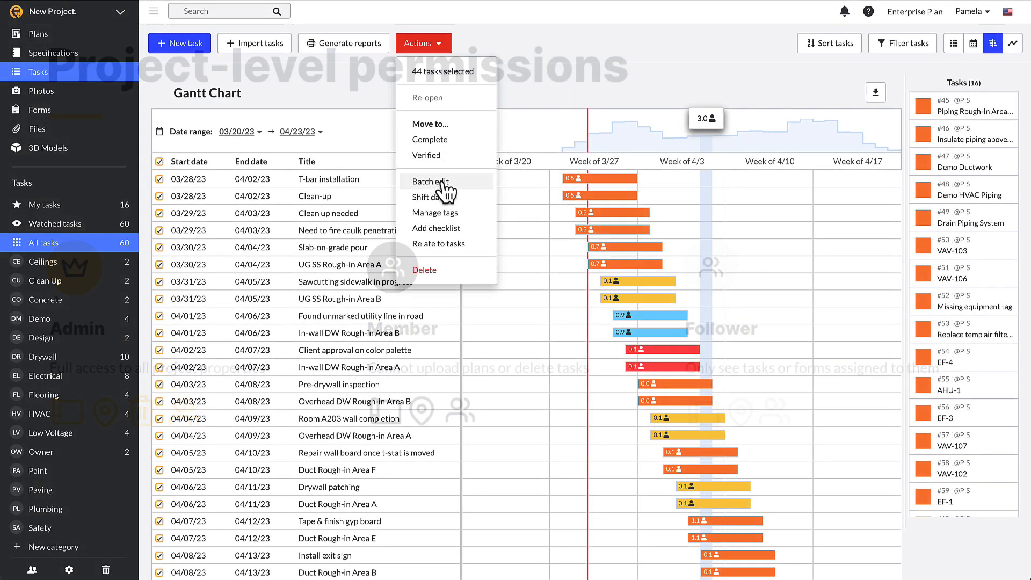
- Open Batch edit, view the Location choices, then close the dialog
click(429, 181)
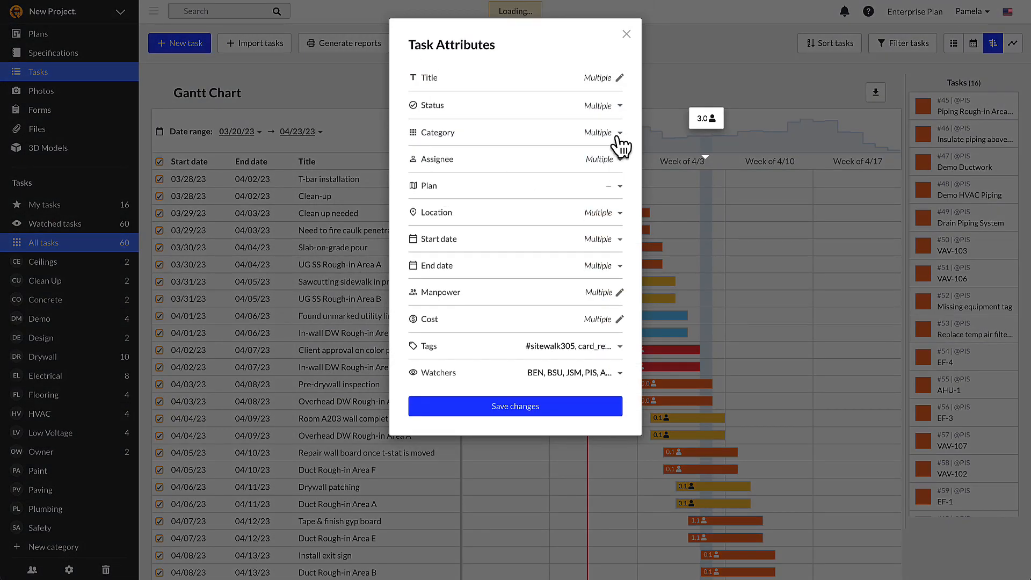
click(602, 105)
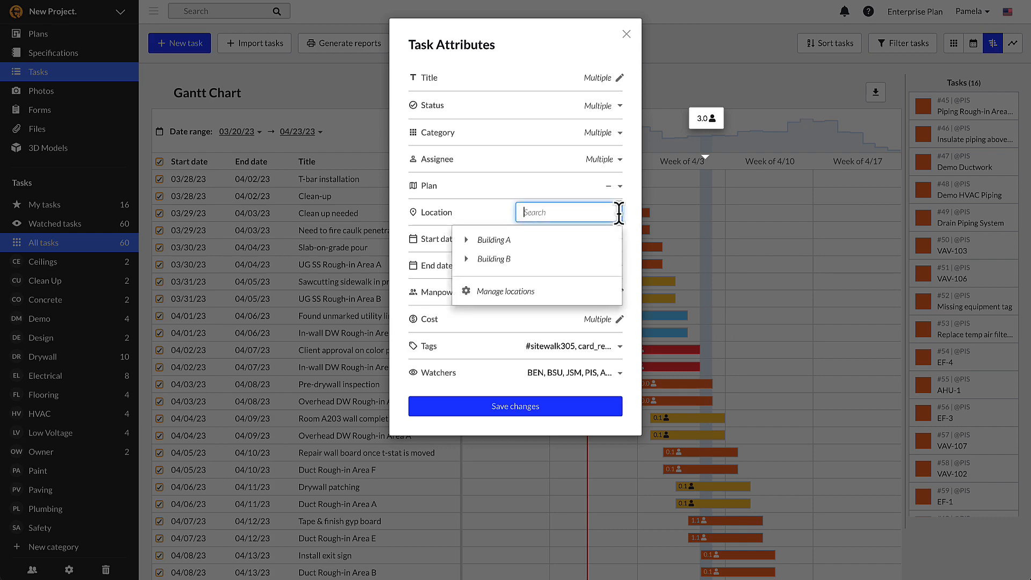
click(625, 33)
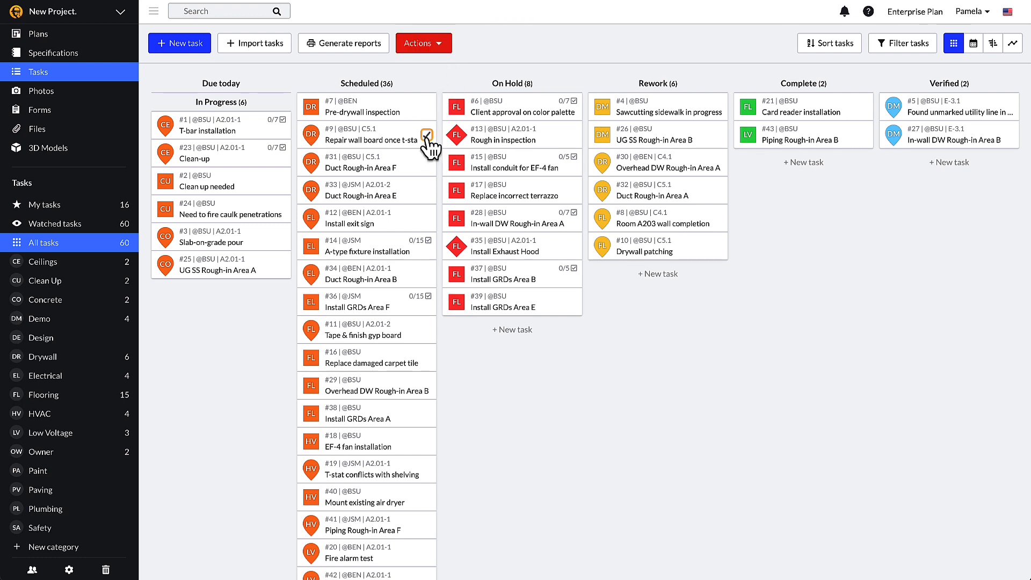
- Check the Repair wall board task among 20 selected, then open Actions
click(427, 135)
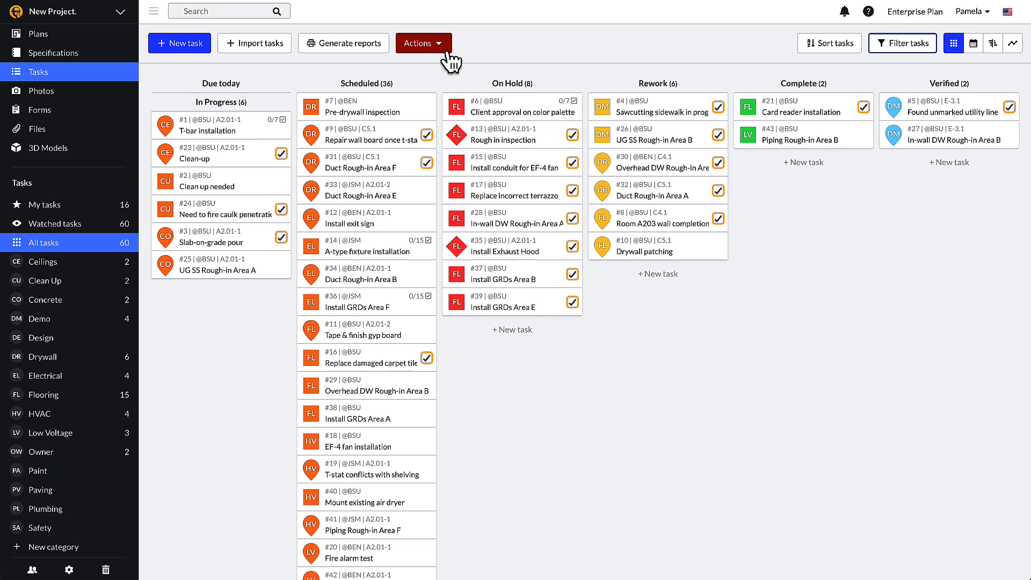
click(423, 43)
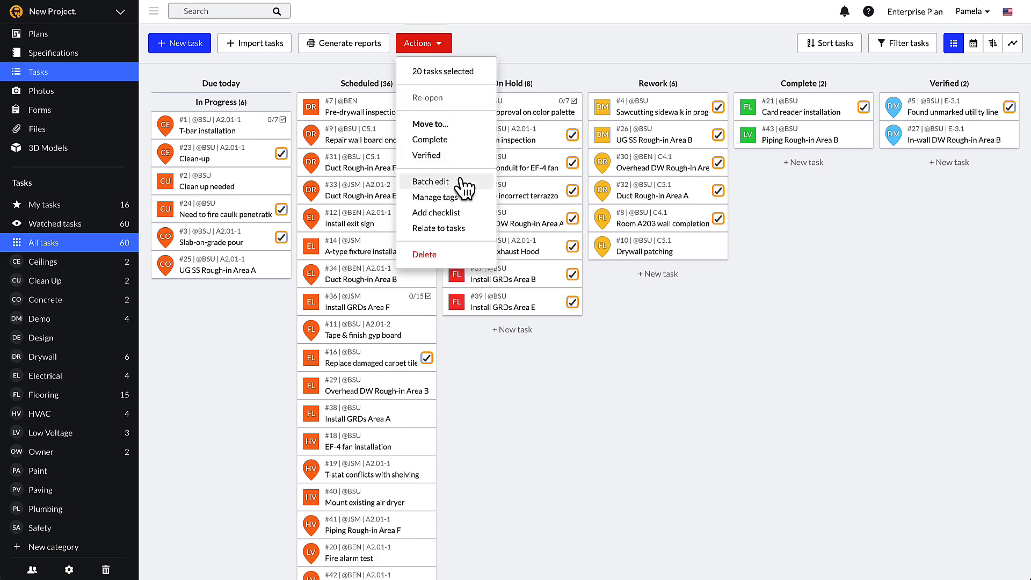
- Batch edit the 20 tasks: assignee Carol, plan A3.01, end date April 13, 2023, and save
click(432, 181)
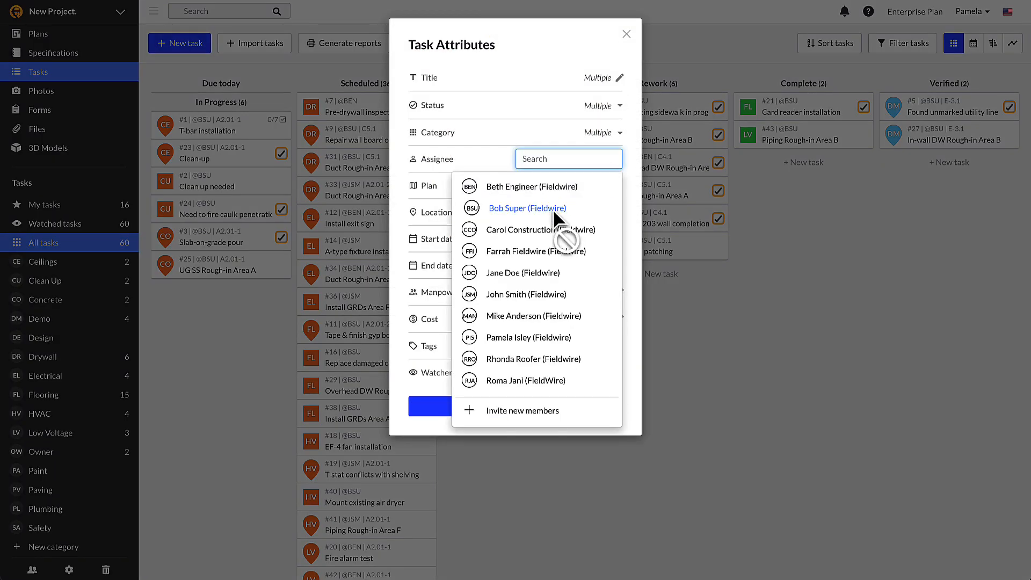
click(518, 230)
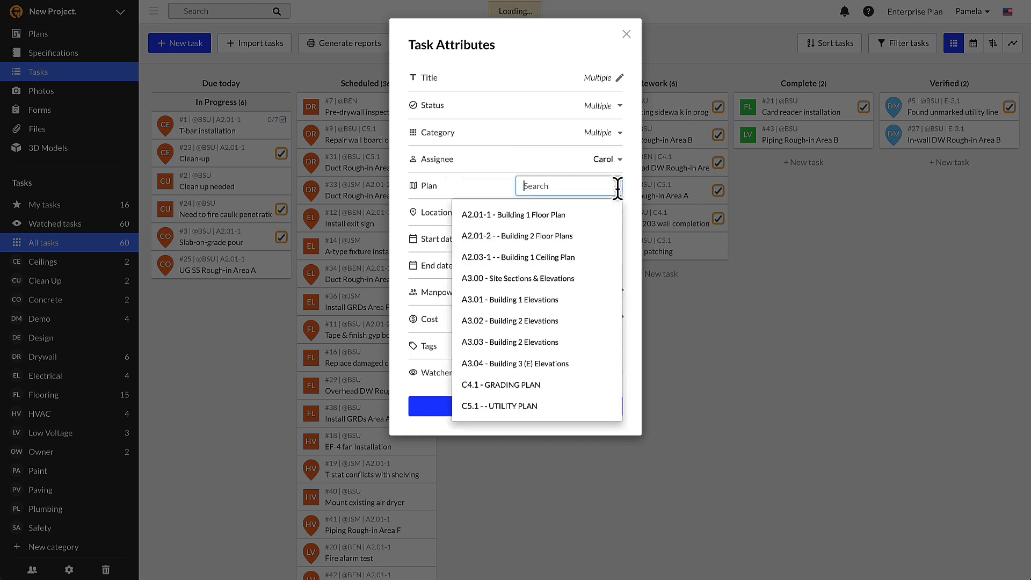
click(509, 299)
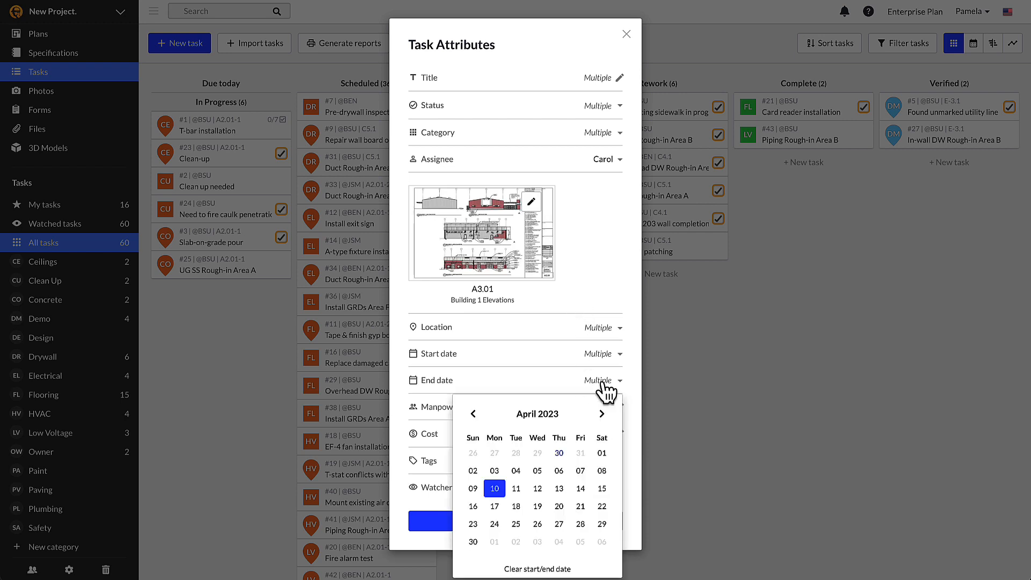
click(559, 488)
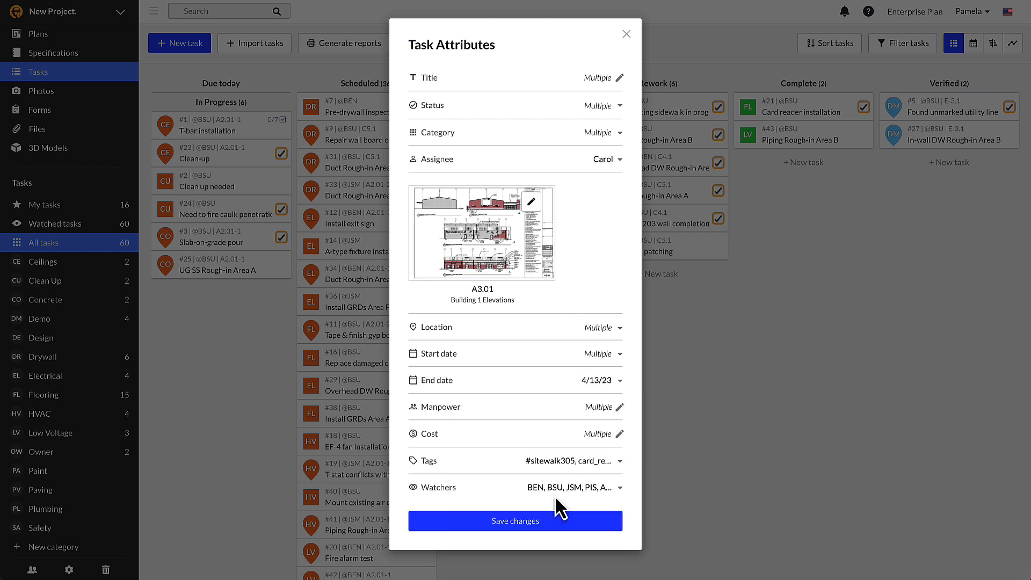
click(572, 487)
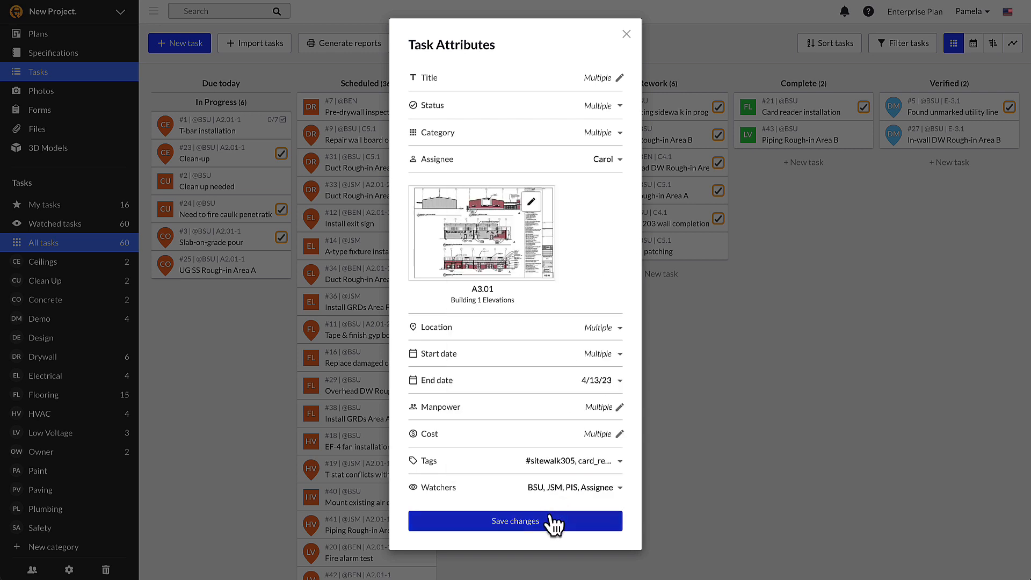
click(515, 521)
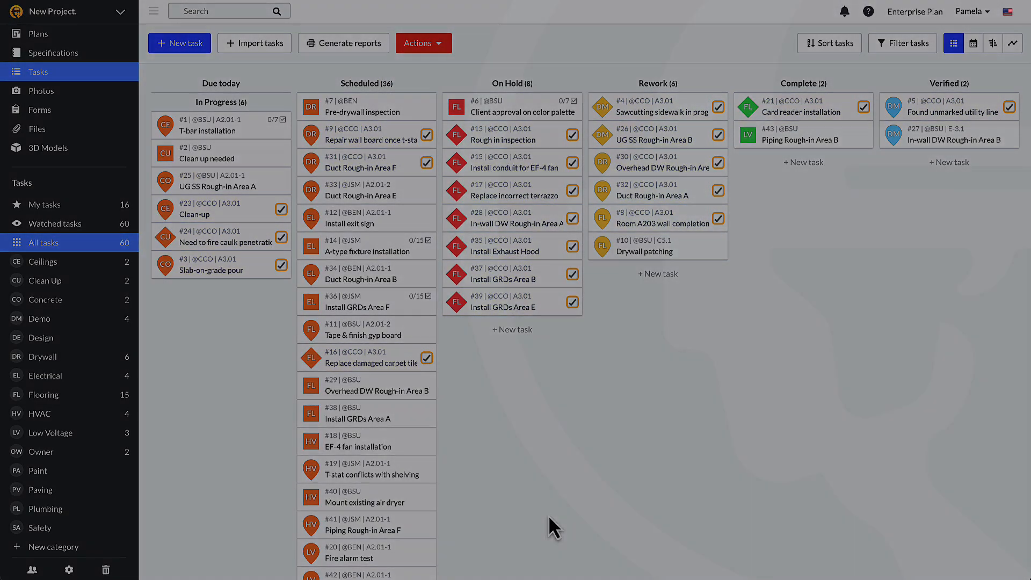